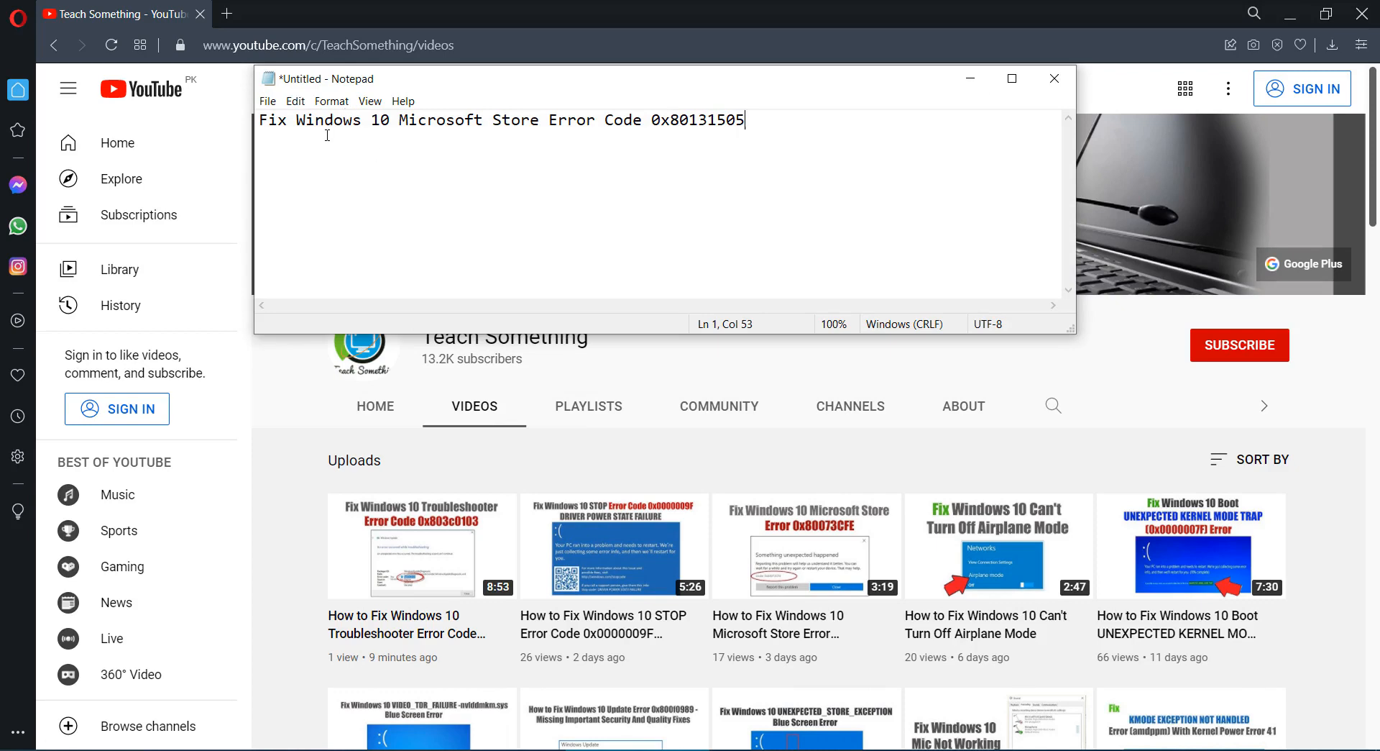
{"action": "mouse_move", "coordinate": [641, 210]}
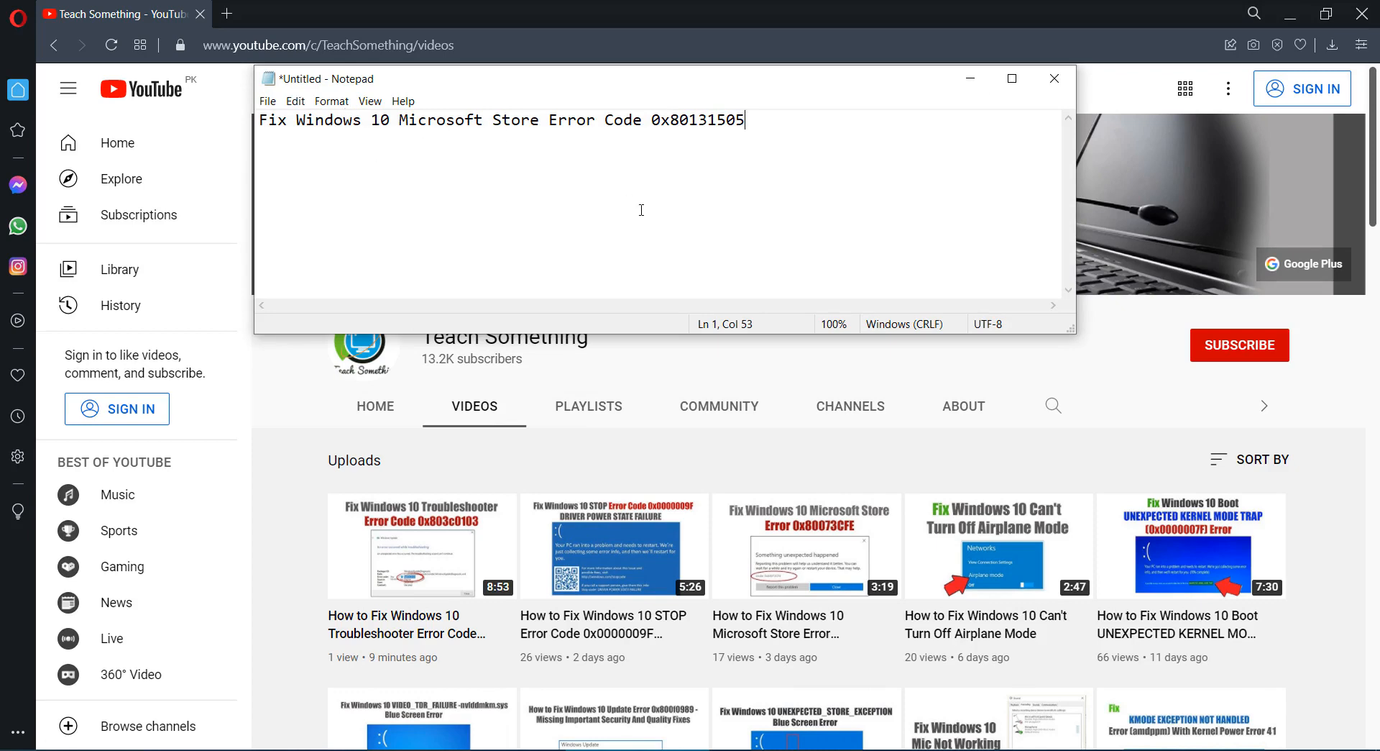
Put away the Notepad note on fixing Microsoft Store error 0x80131505
{"action": "left_click", "coordinate": [654, 120]}
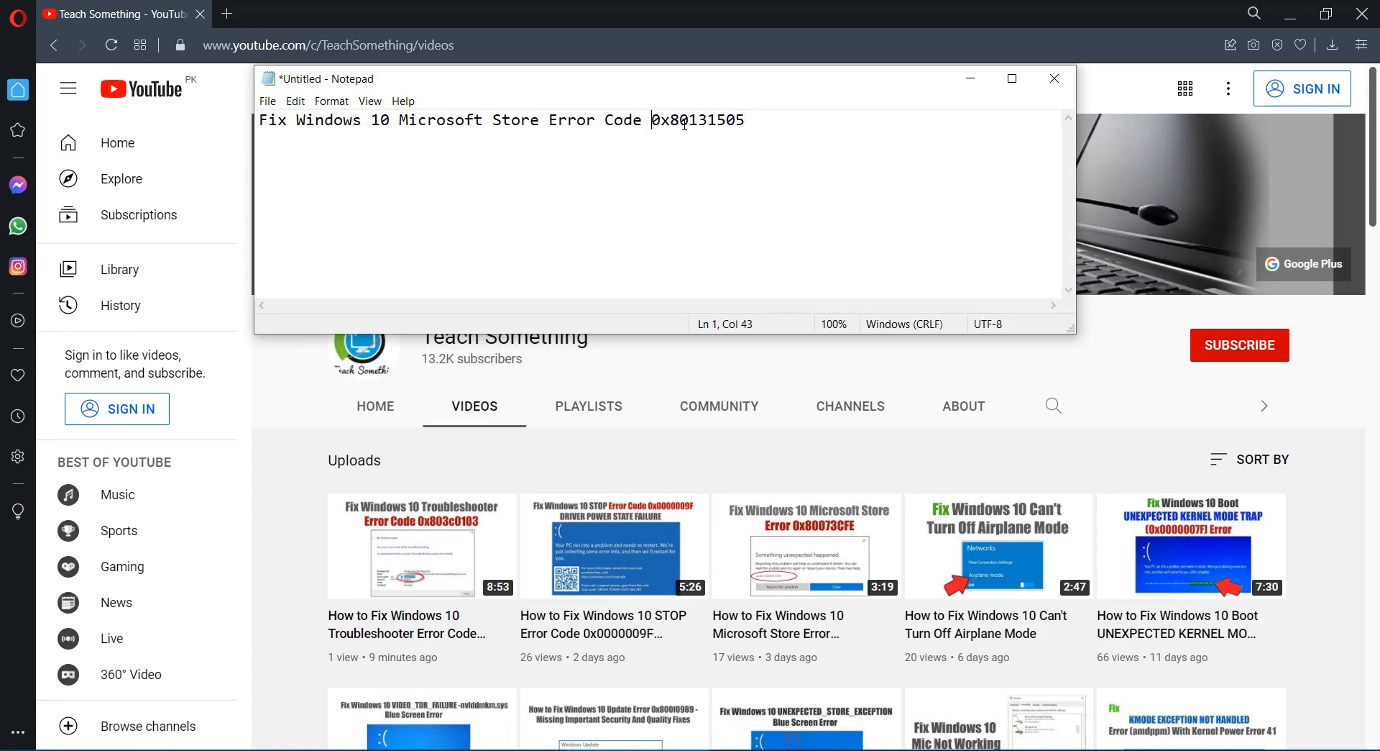
{"action": "left_click", "coordinate": [763, 119]}
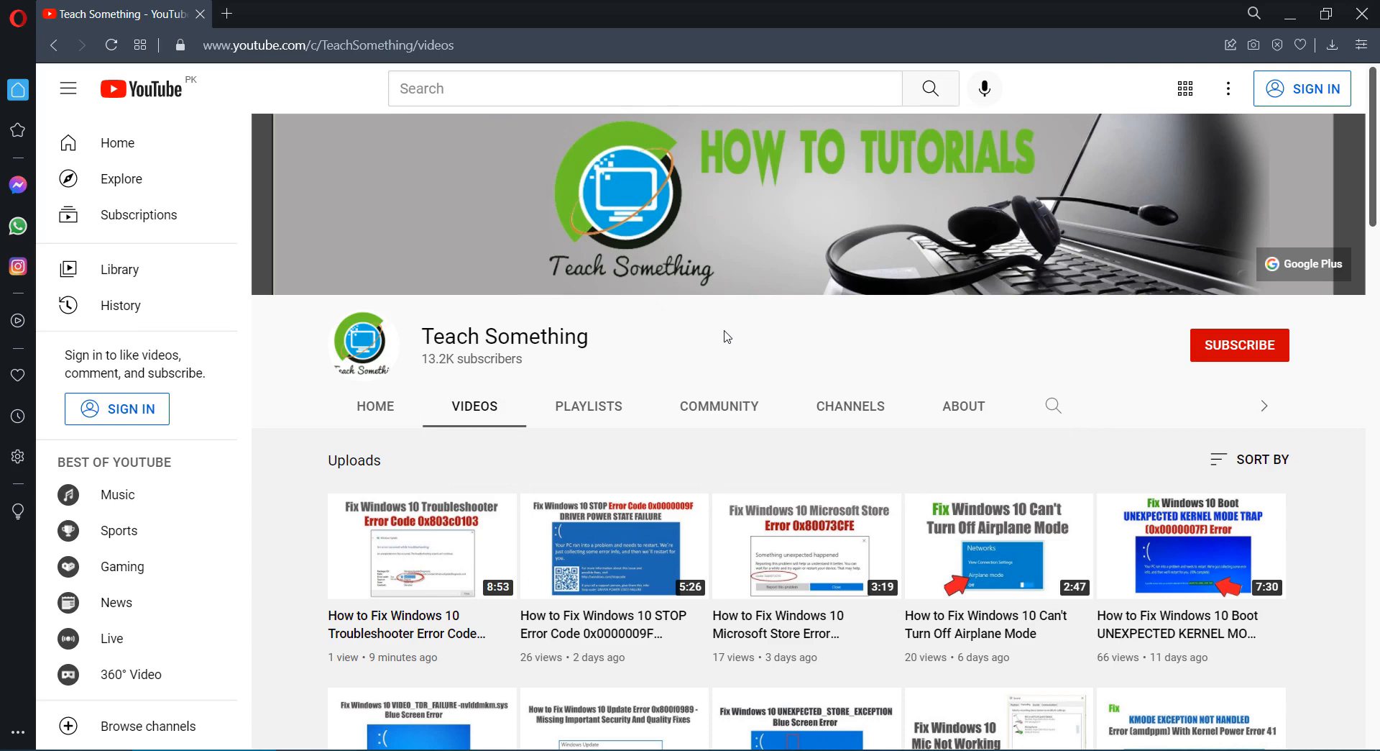
{"action": "mouse_move", "coordinate": [1231, 347]}
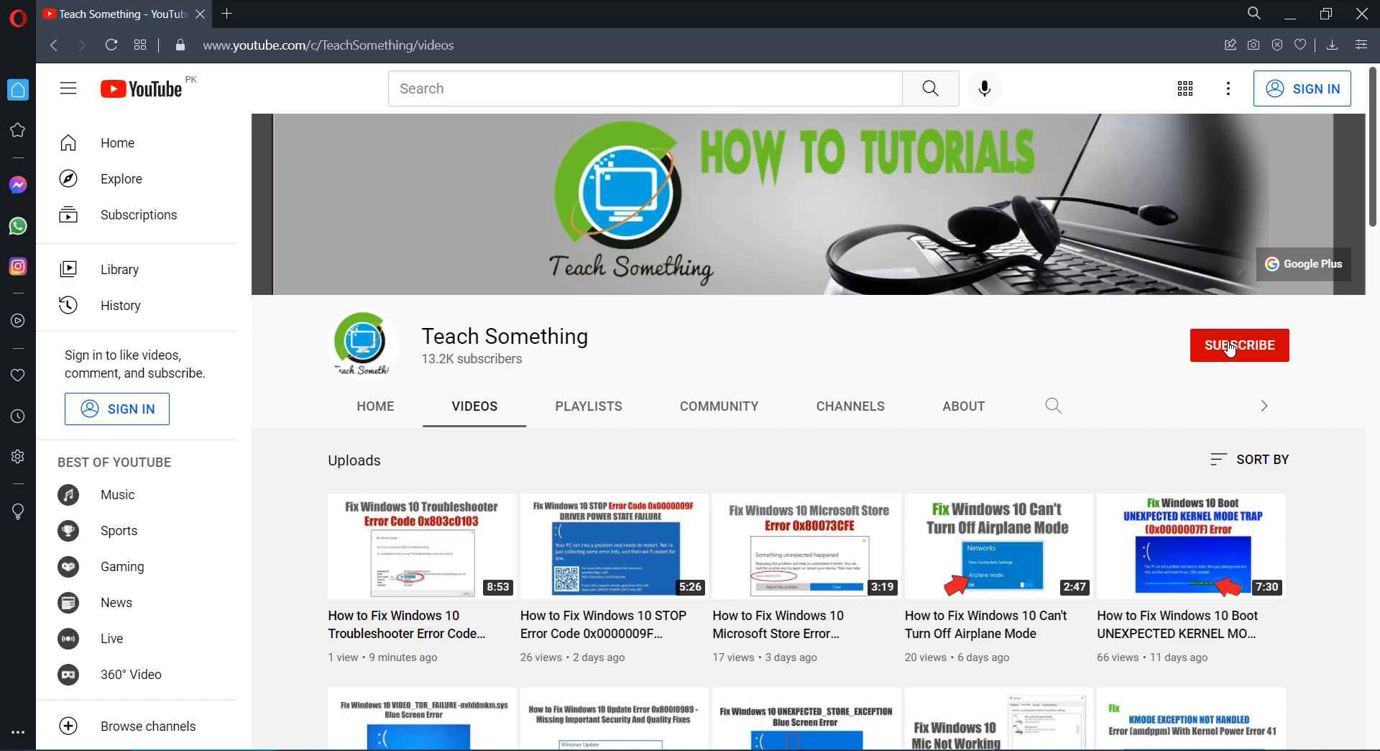
{"action": "mouse_move", "coordinate": [650, 335]}
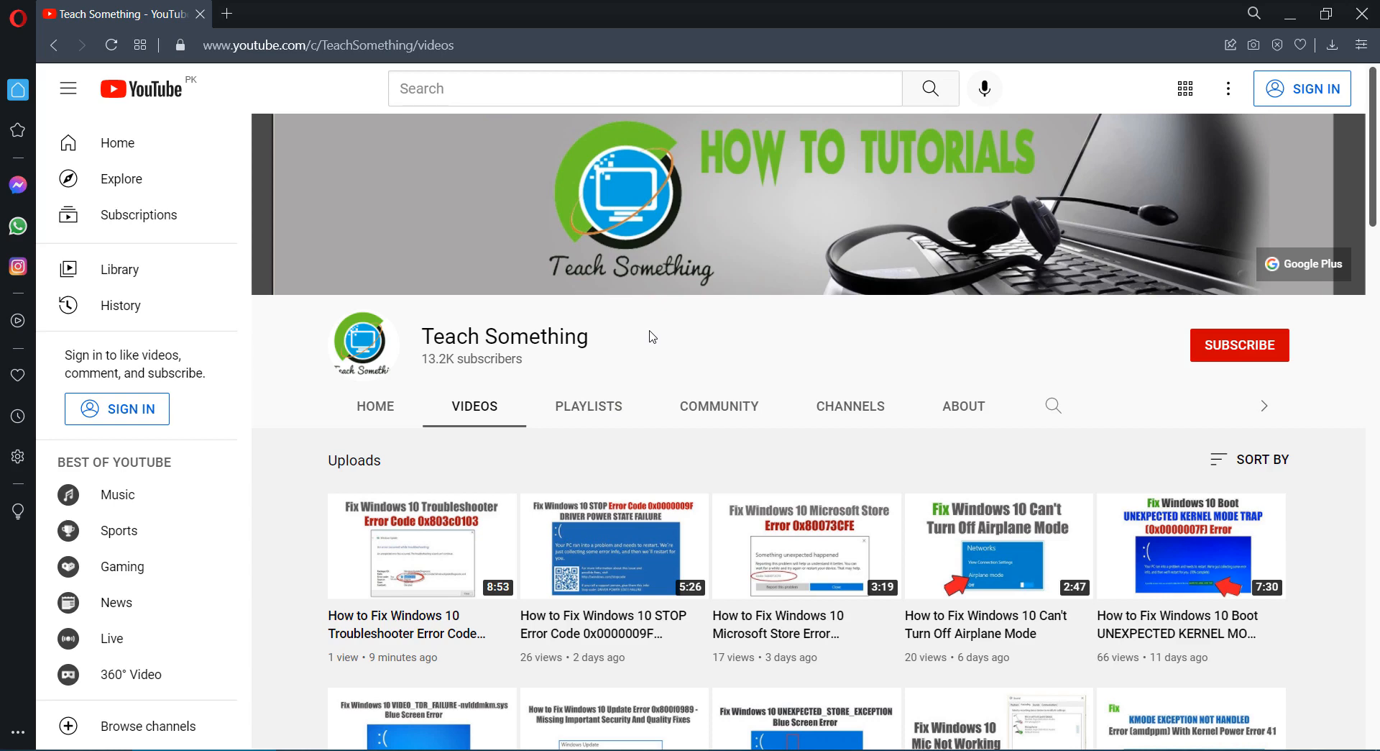
{"action": "mouse_move", "coordinate": [18, 744]}
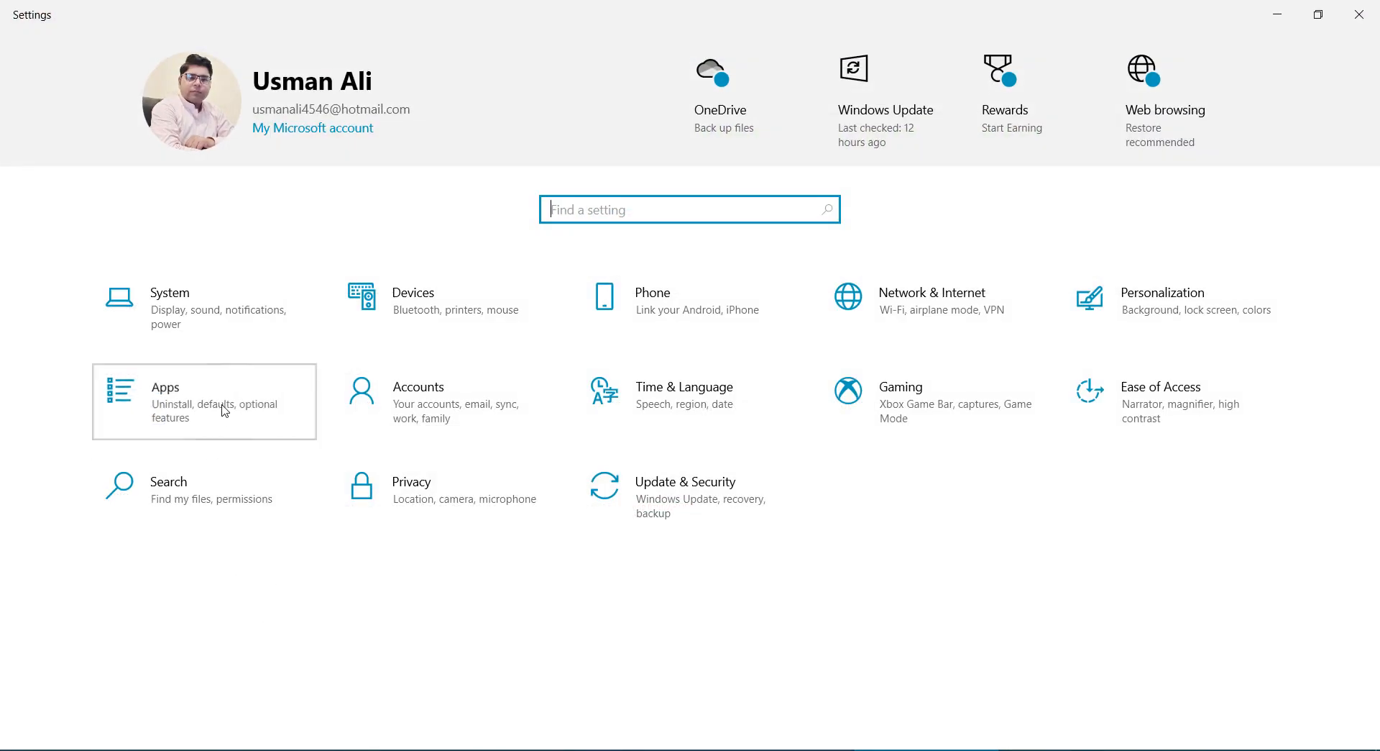
In Apps, find Microsoft Store by searching 'store' and reach its Advanced options
{"action": "left_click", "coordinate": [204, 399]}
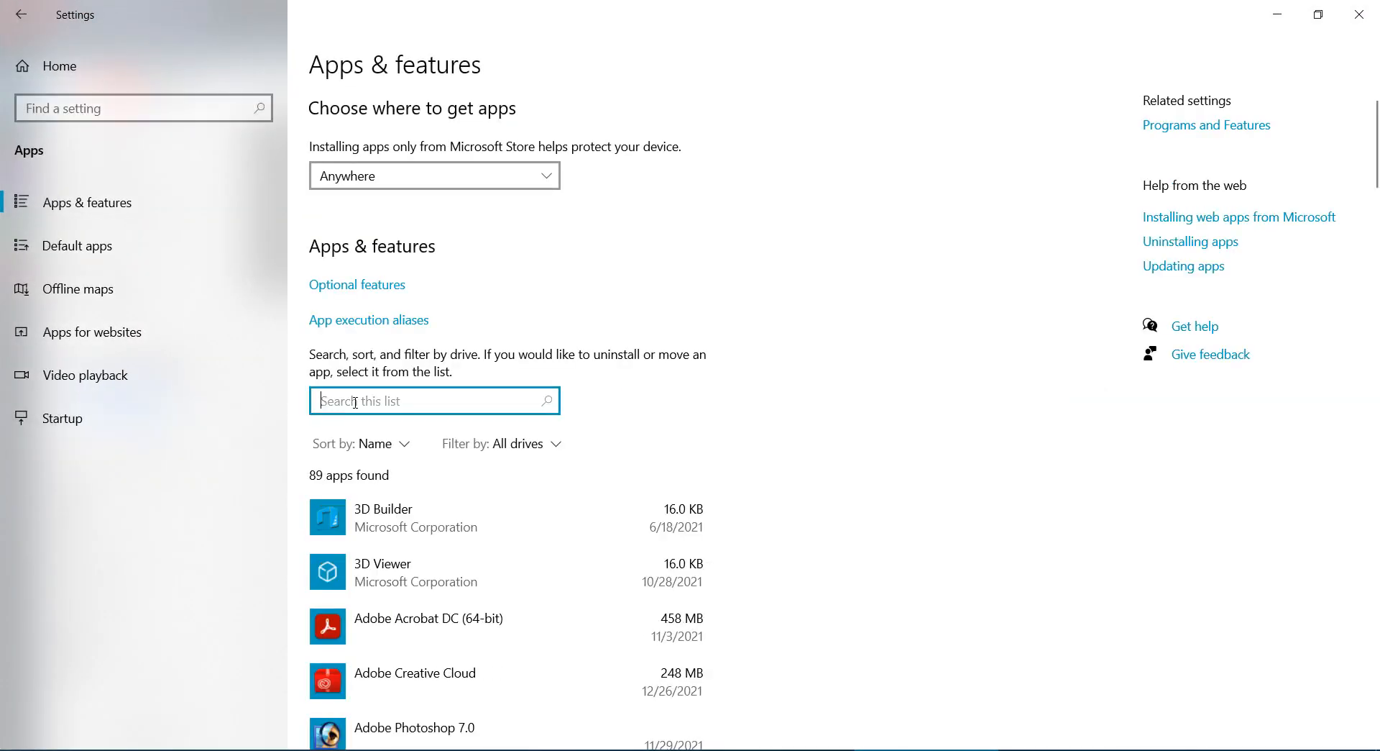
{"action": "type", "text": "store"}
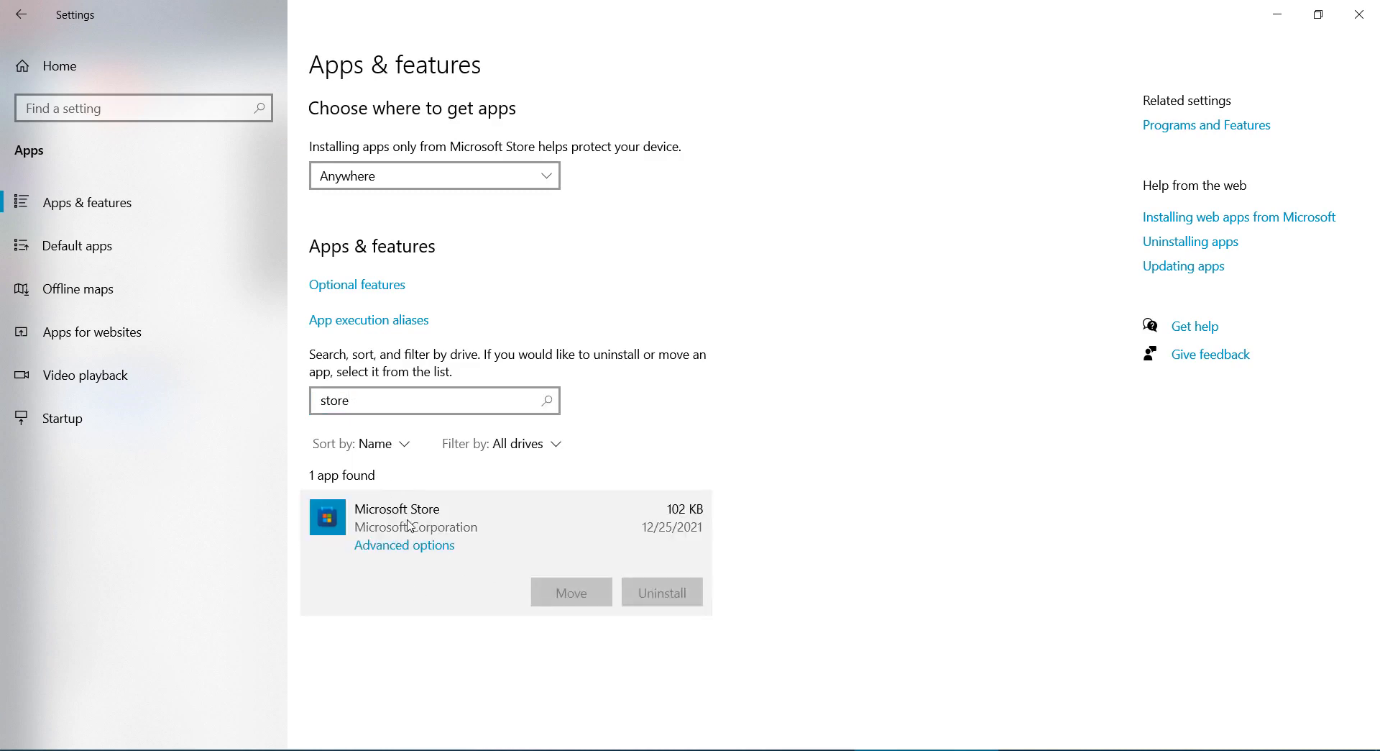
{"action": "left_click", "coordinate": [404, 545]}
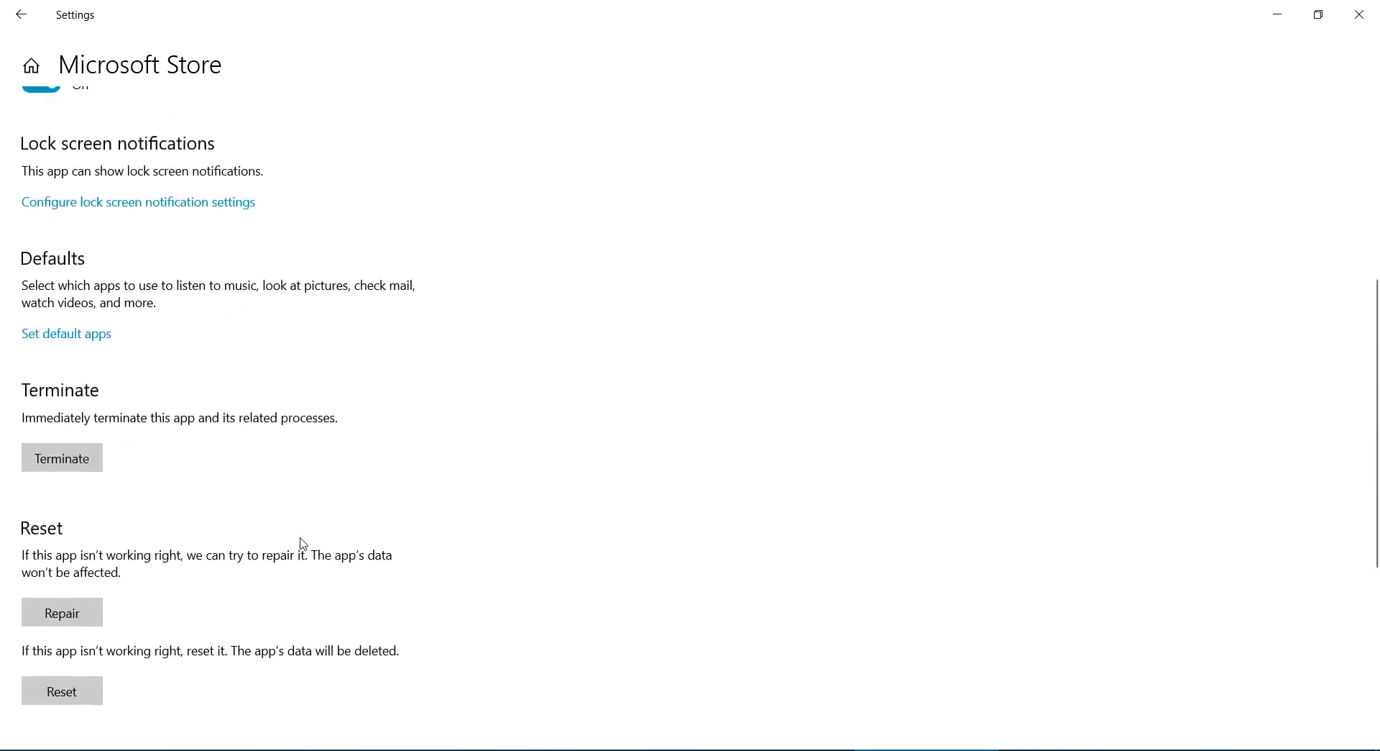
Reset the Microsoft Store app and confirm deleting its data
{"action": "left_click", "coordinate": [60, 690]}
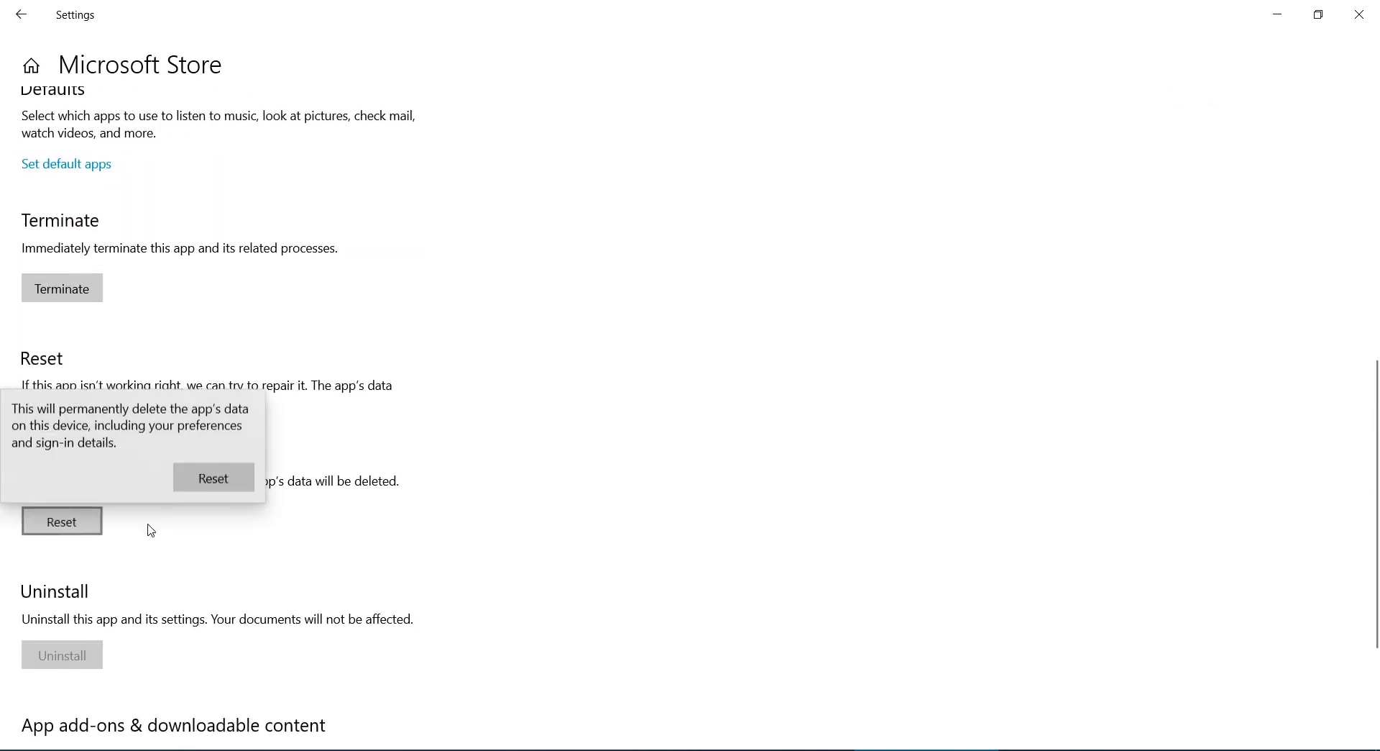
{"action": "left_click", "coordinate": [213, 477]}
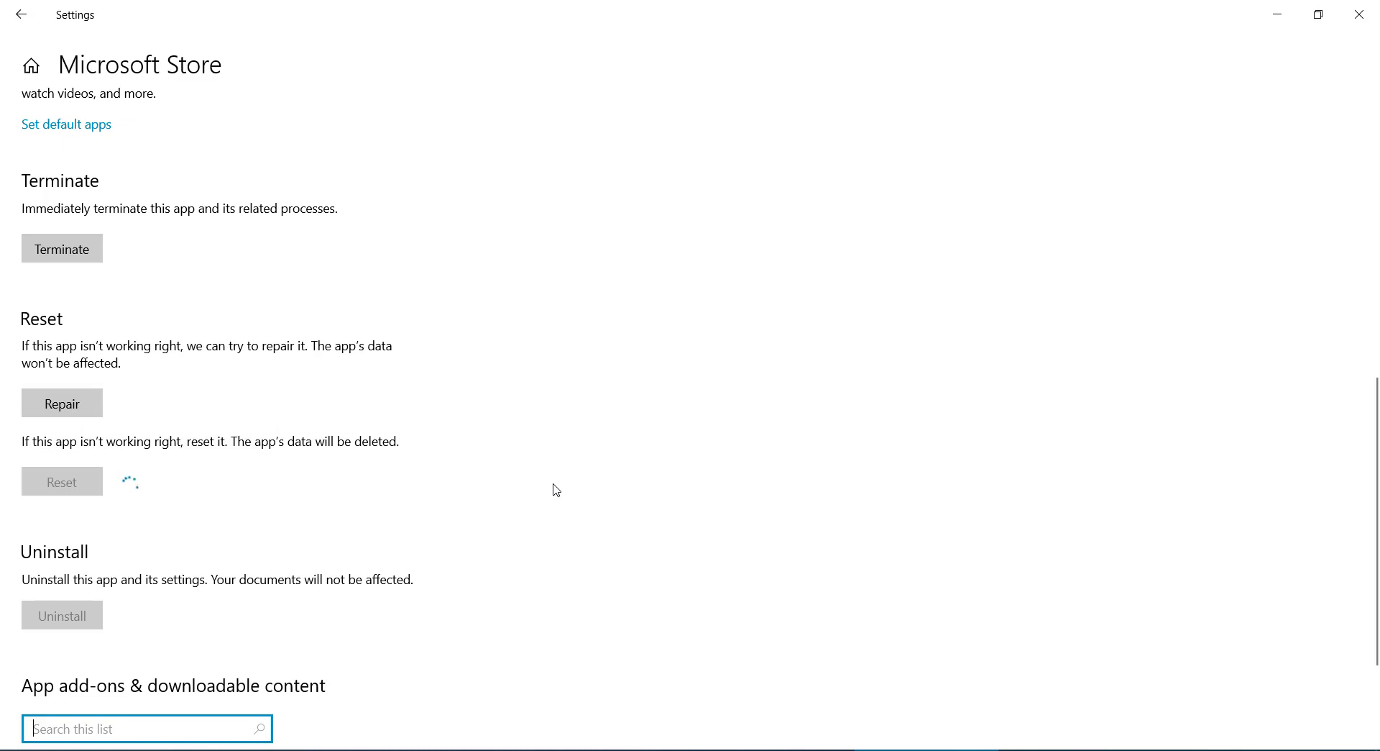
{"action": "mouse_move", "coordinate": [472, 497]}
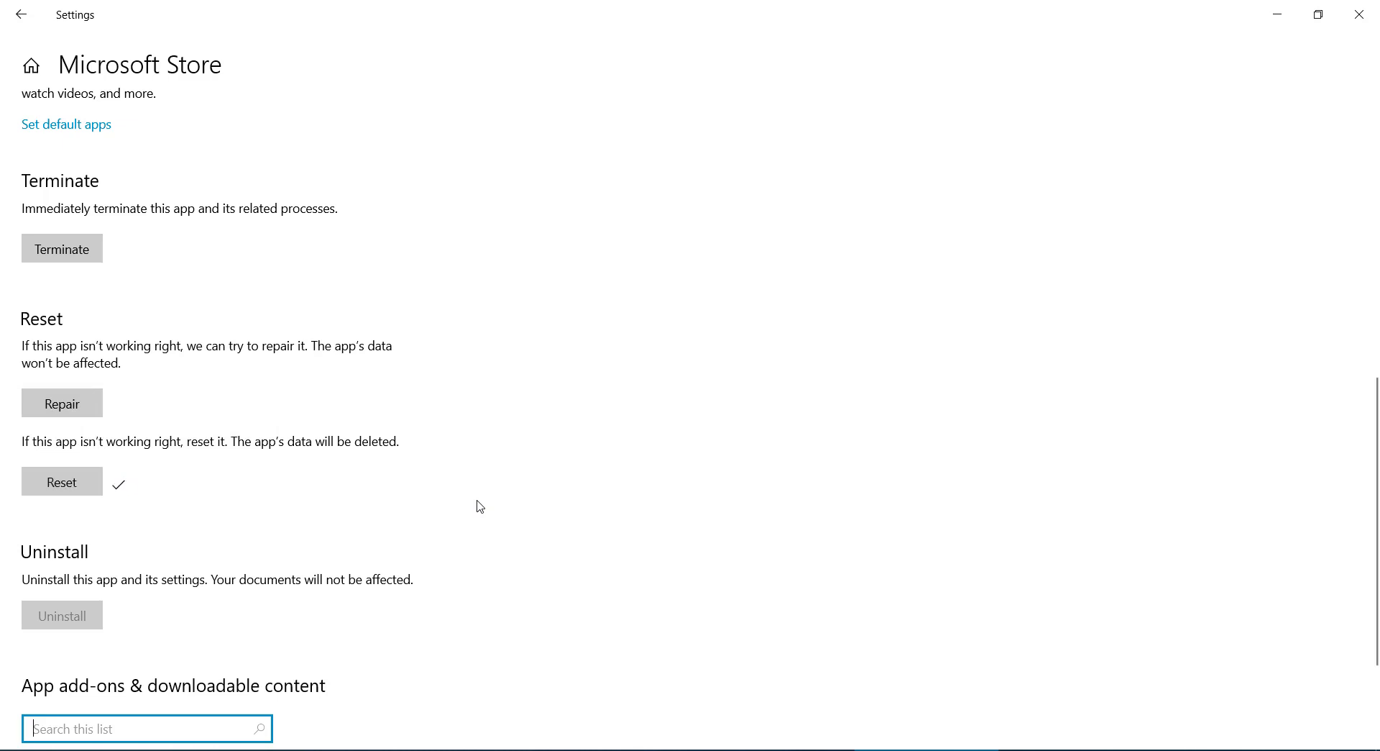
{"action": "mouse_move", "coordinate": [369, 560]}
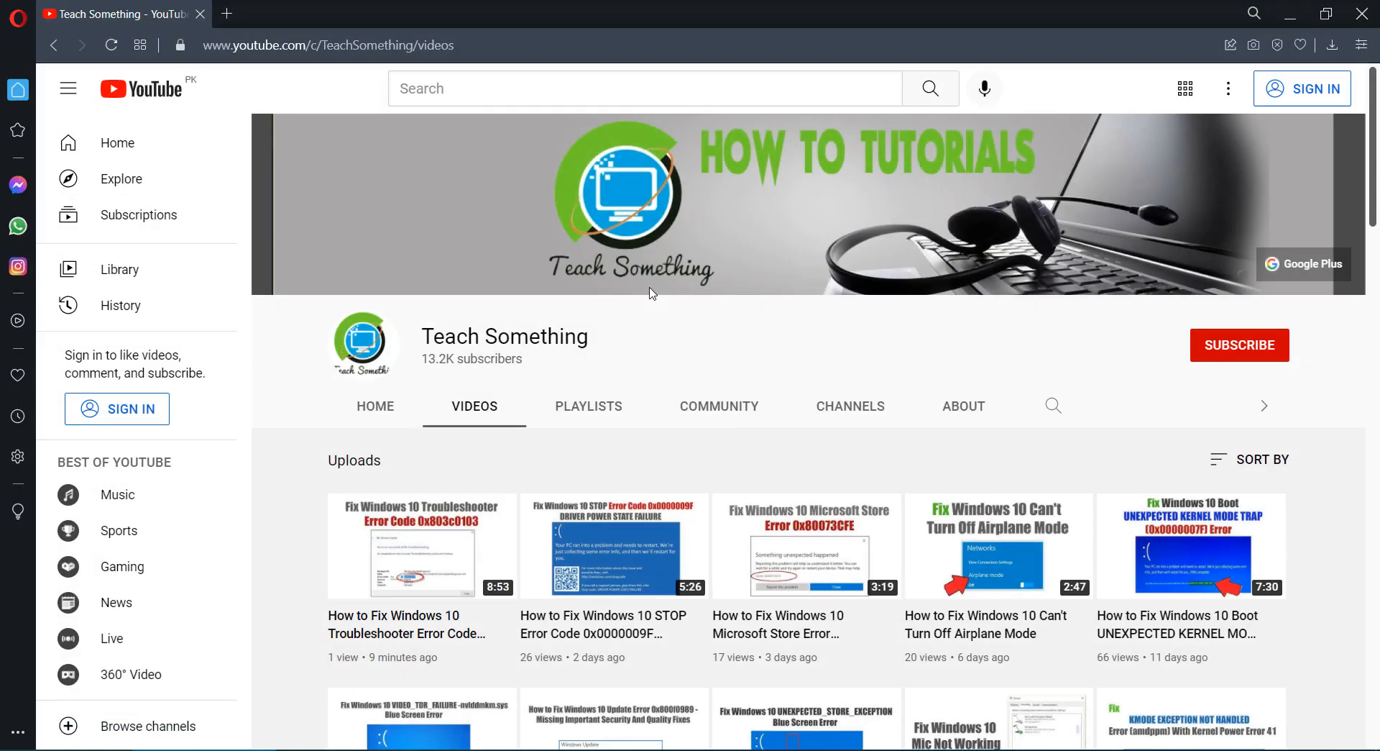
{"action": "mouse_move", "coordinate": [689, 345]}
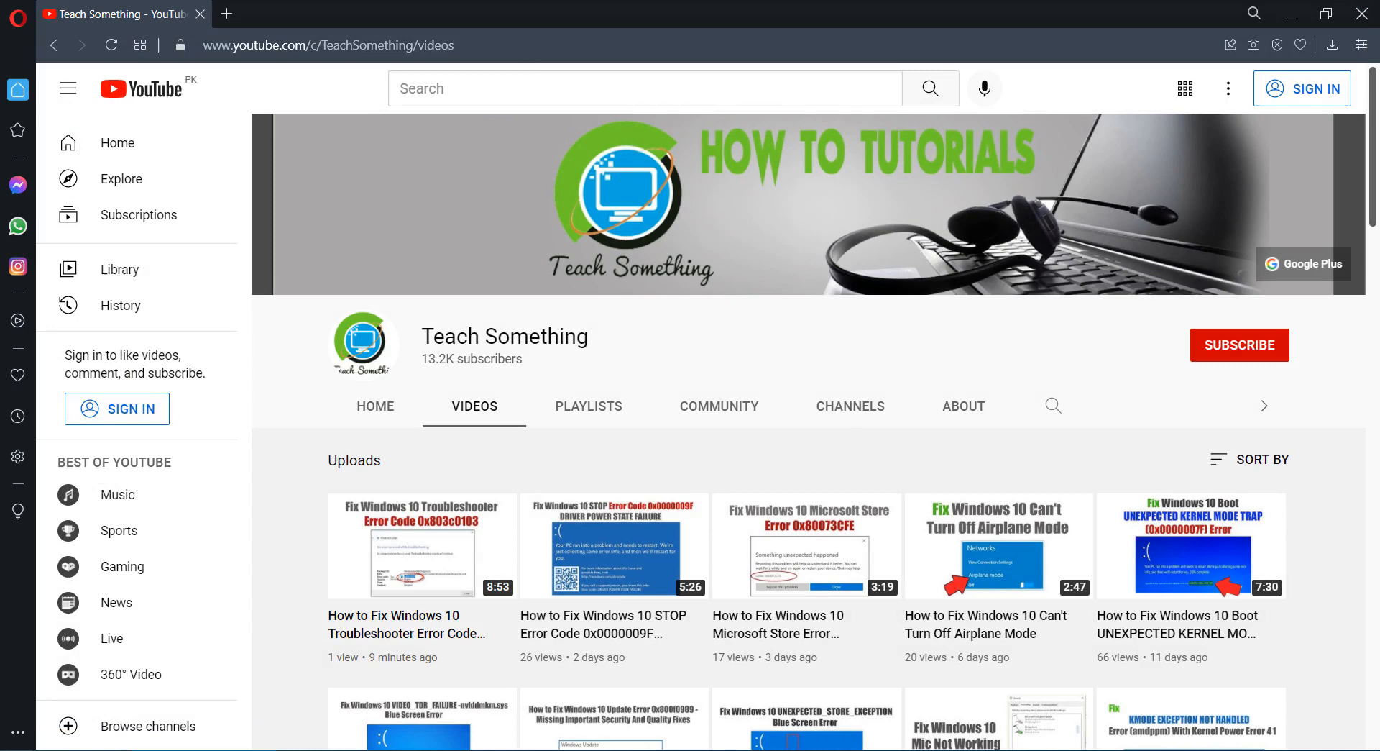
Search Start for 'power' and launch Windows PowerShell as administrator
{"action": "left_click", "coordinate": [18, 732]}
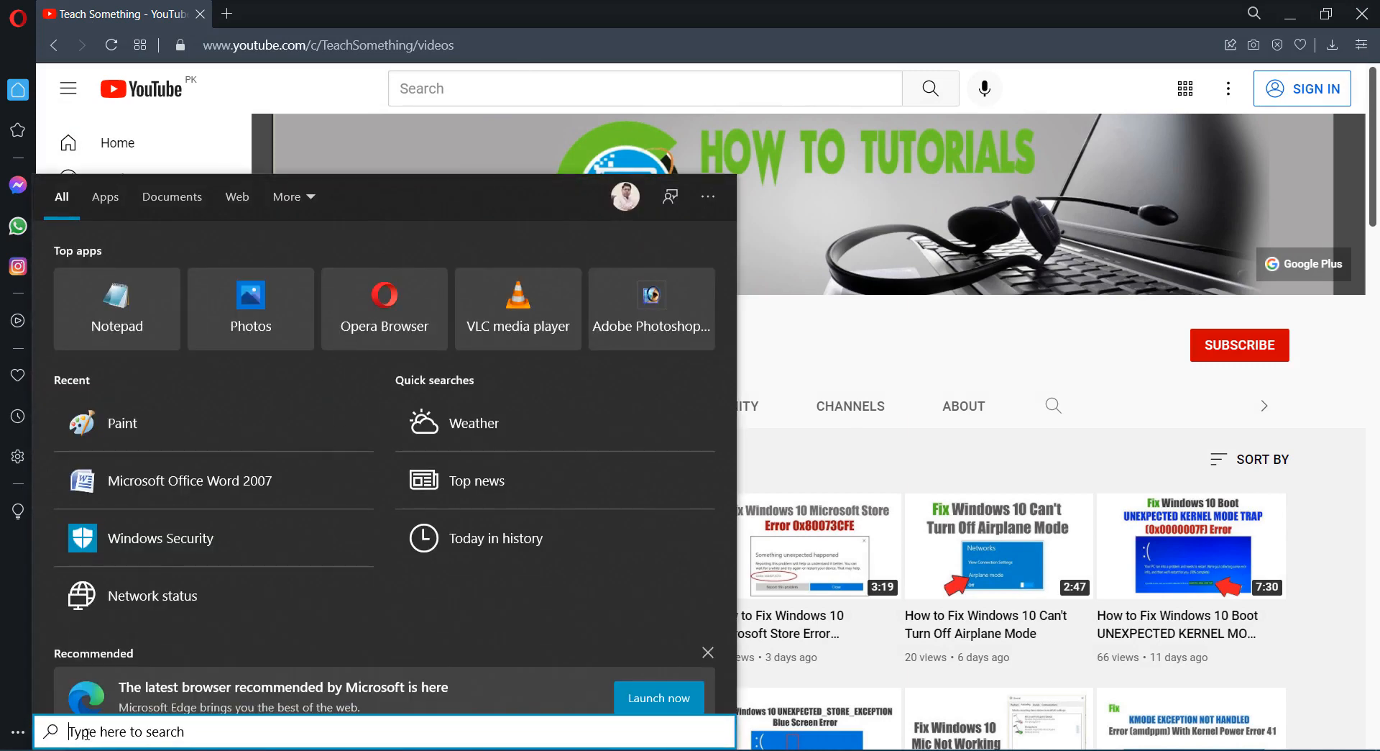
{"action": "type", "text": "power"}
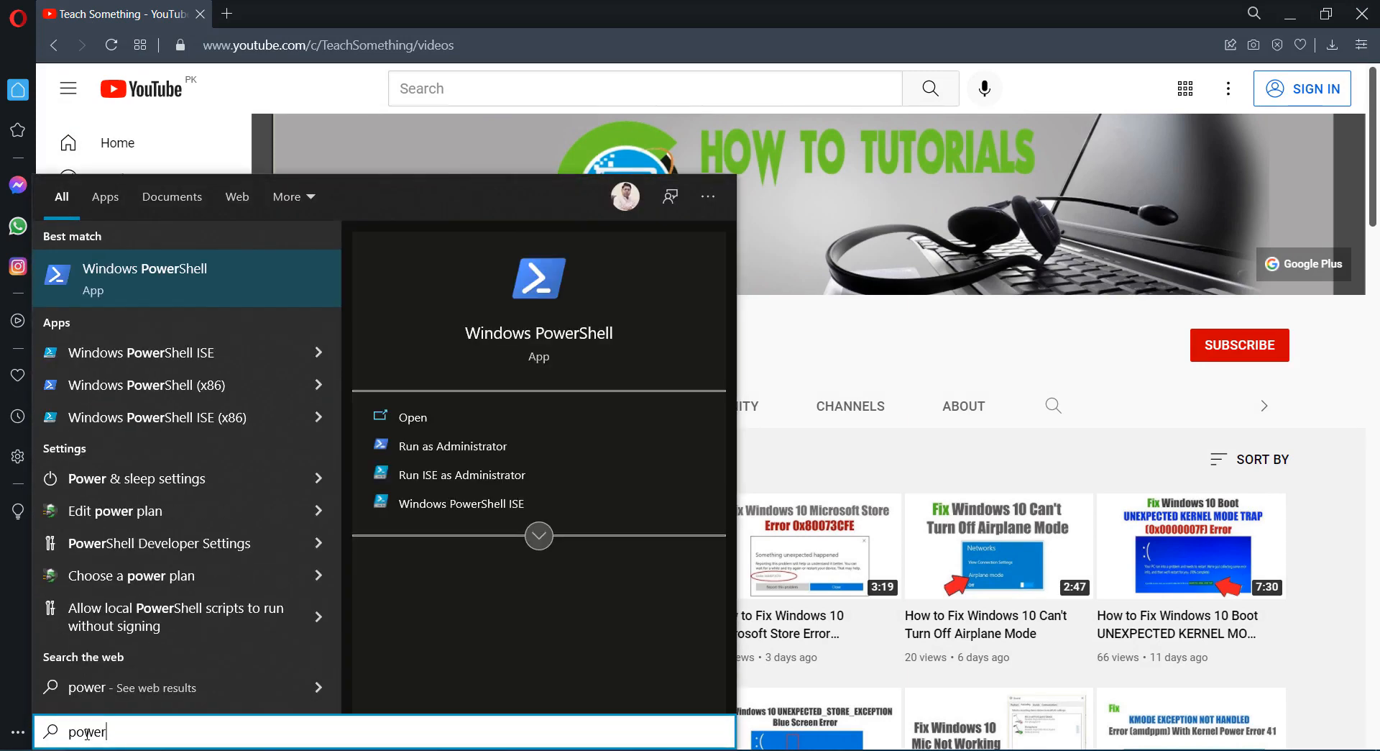
{"action": "mouse_move", "coordinate": [191, 284]}
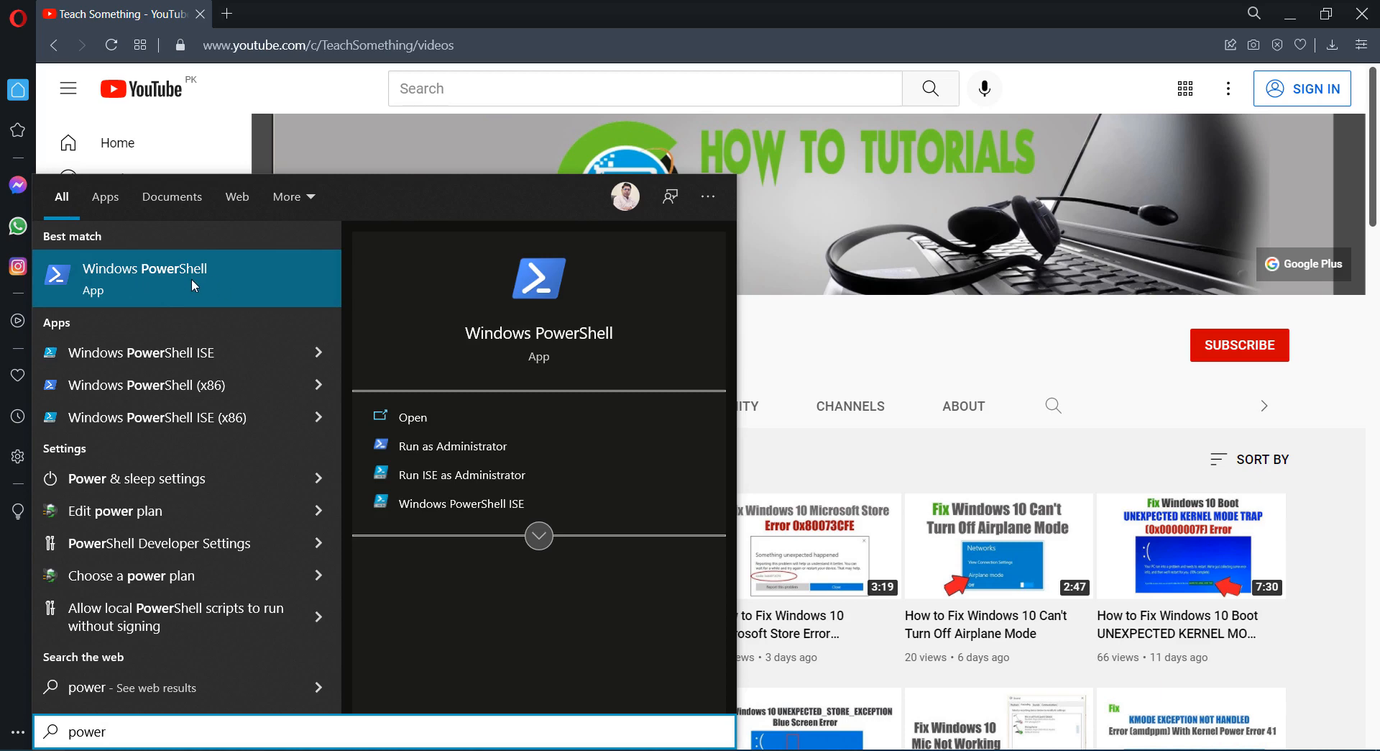
{"action": "mouse_move", "coordinate": [410, 400]}
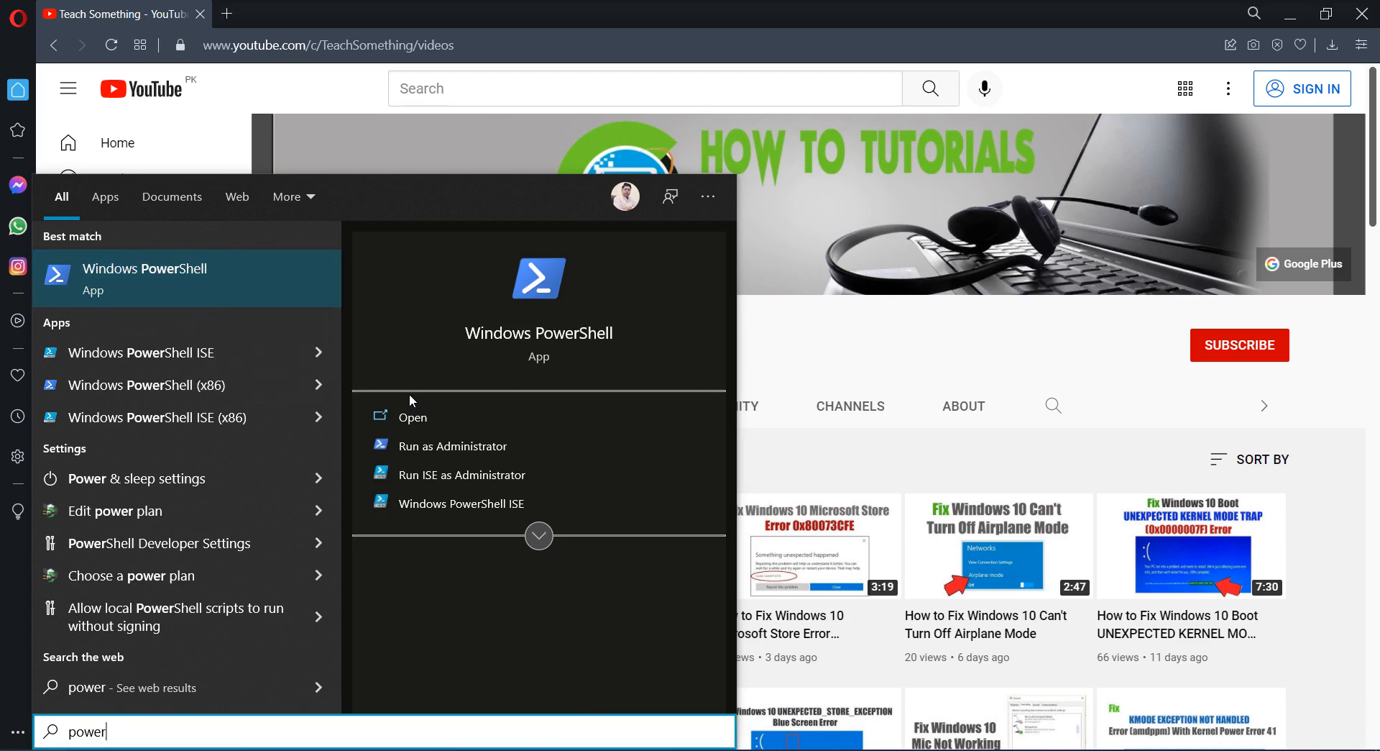
{"action": "left_click", "coordinate": [453, 446]}
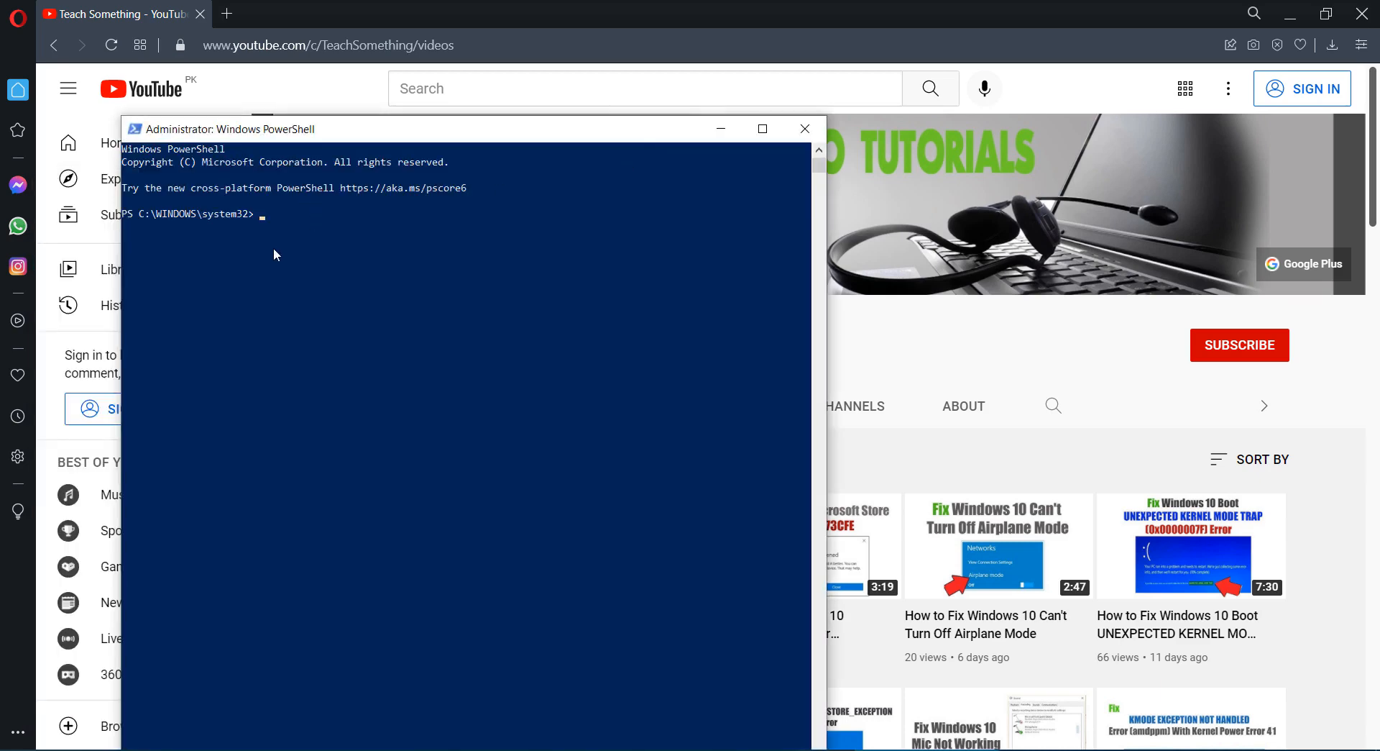
{"action": "mouse_move", "coordinate": [276, 242]}
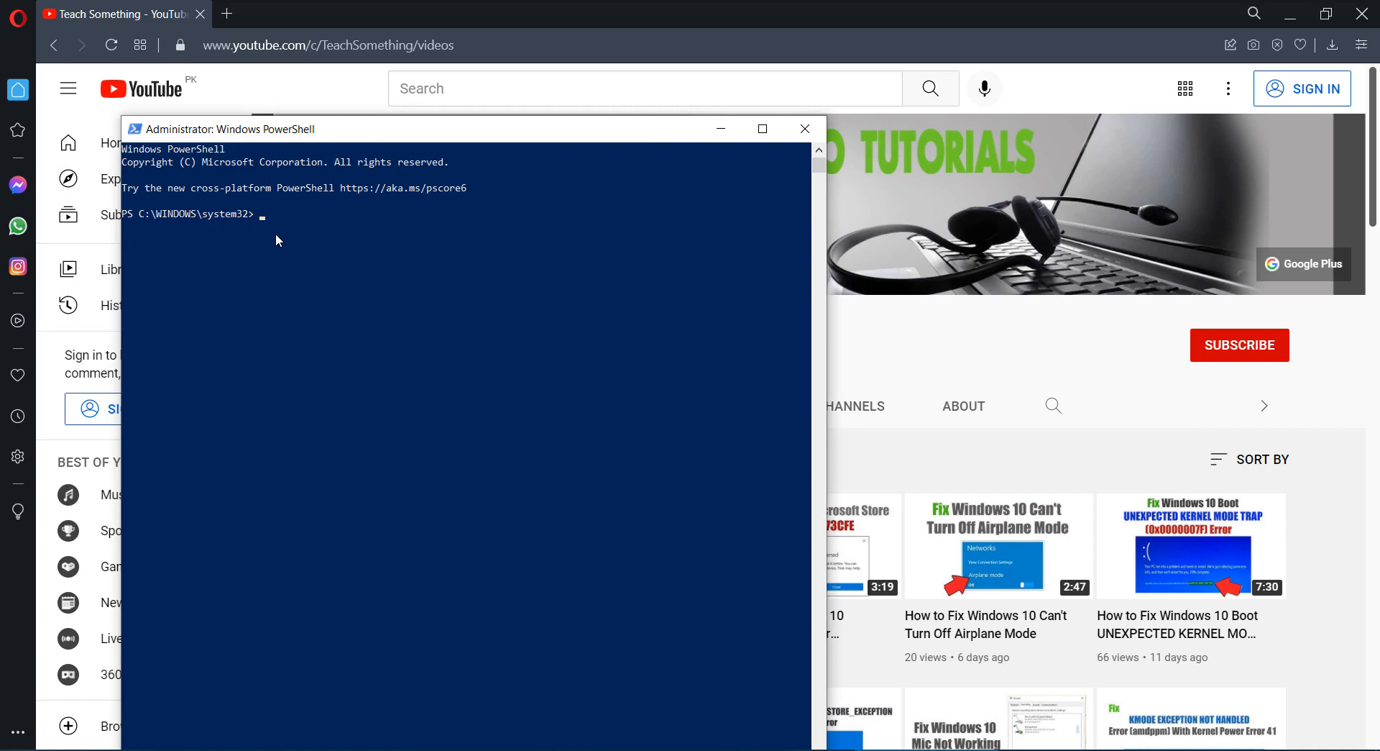
{"action": "mouse_move", "coordinate": [302, 300]}
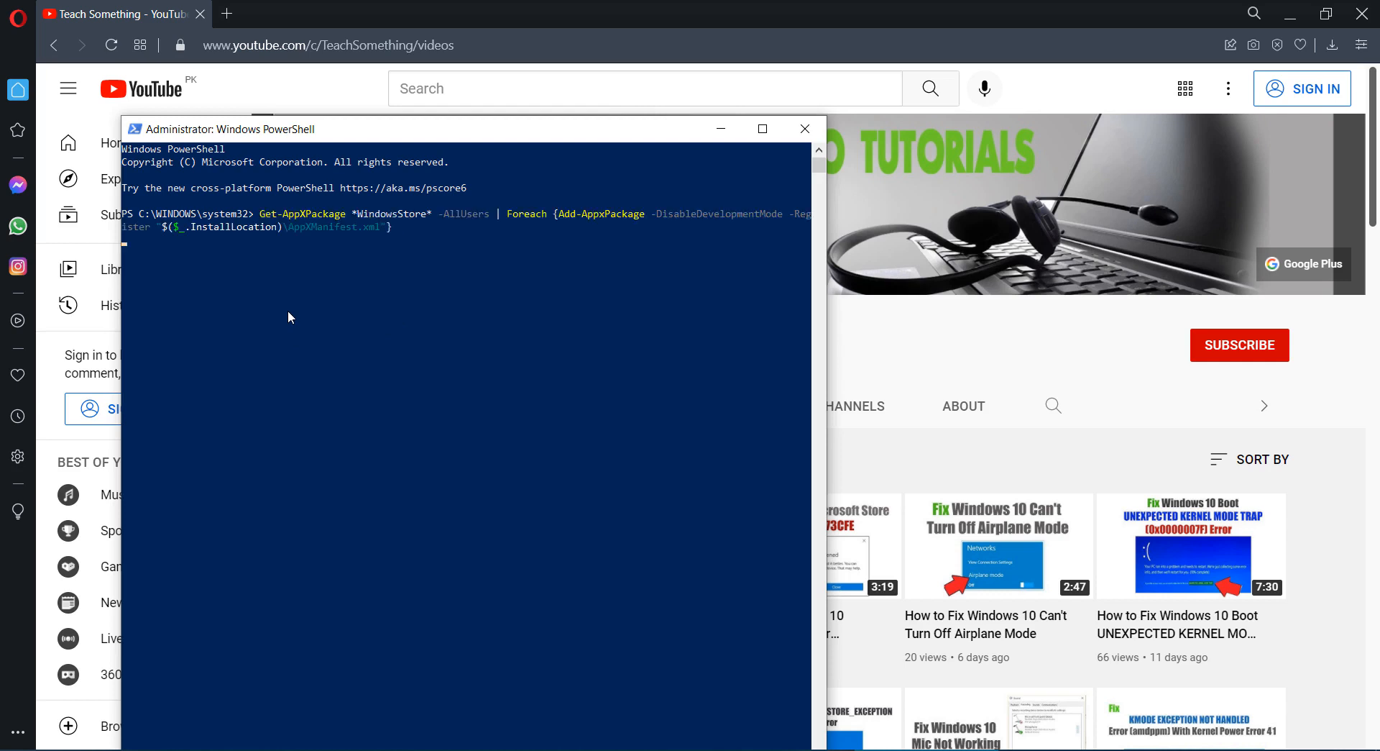
Run the Get-AppxPackage Store re-registration command, then exit and close PowerShell
{"action": "key", "text": "Return"}
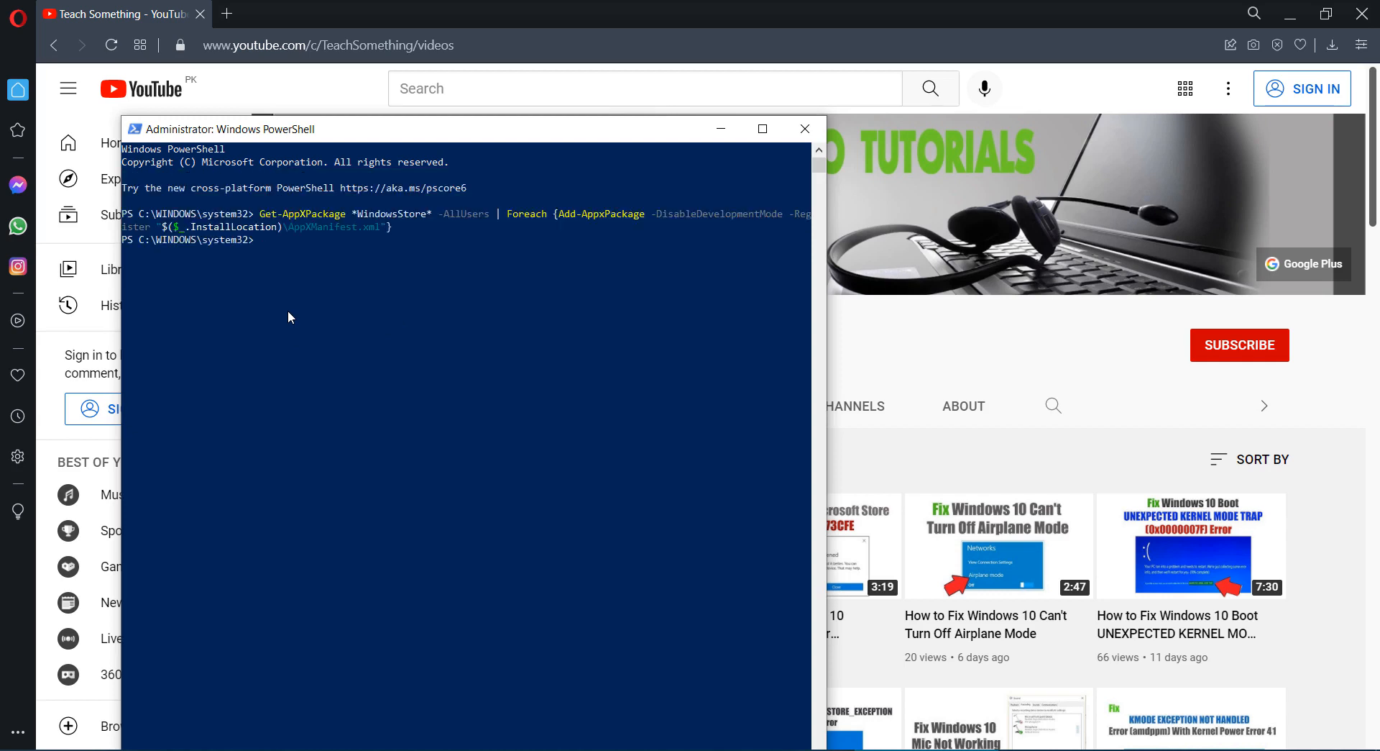
{"action": "key", "text": "Return"}
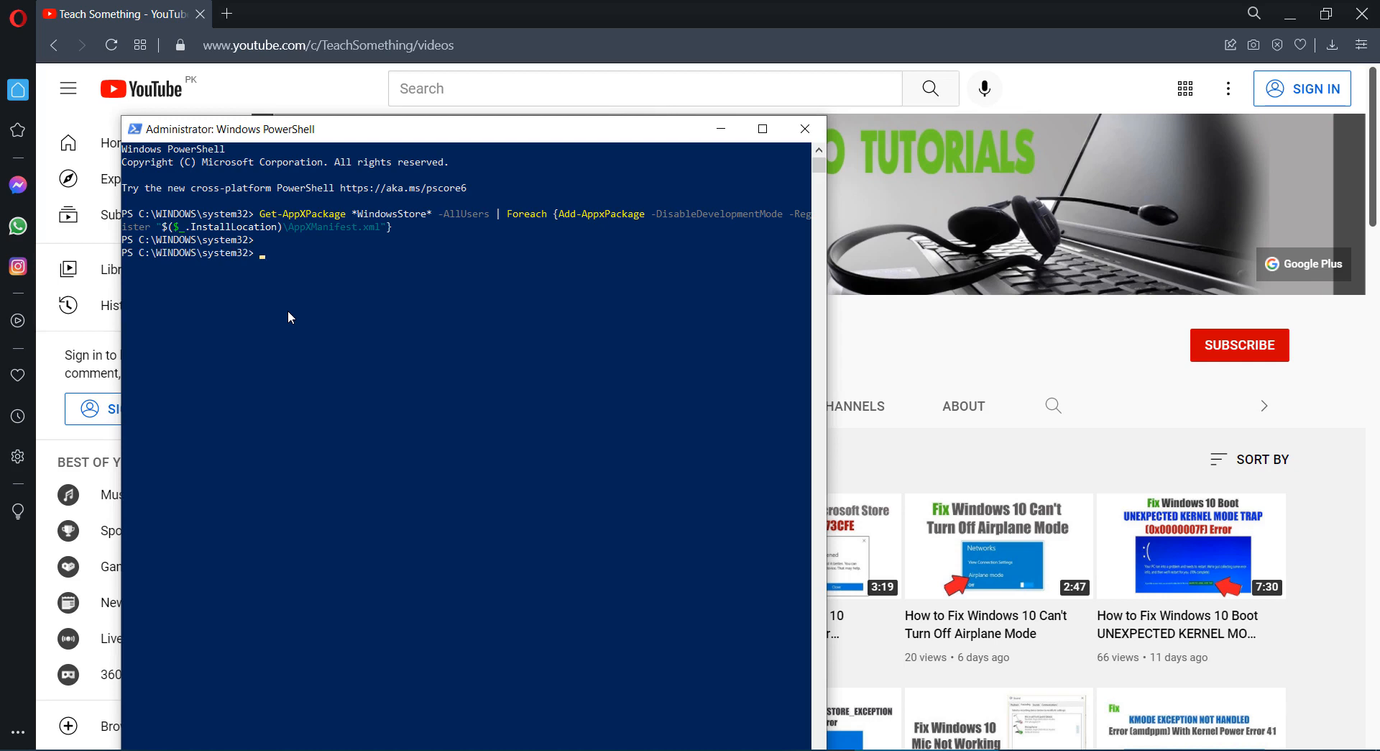
{"action": "type", "text": "exit"}
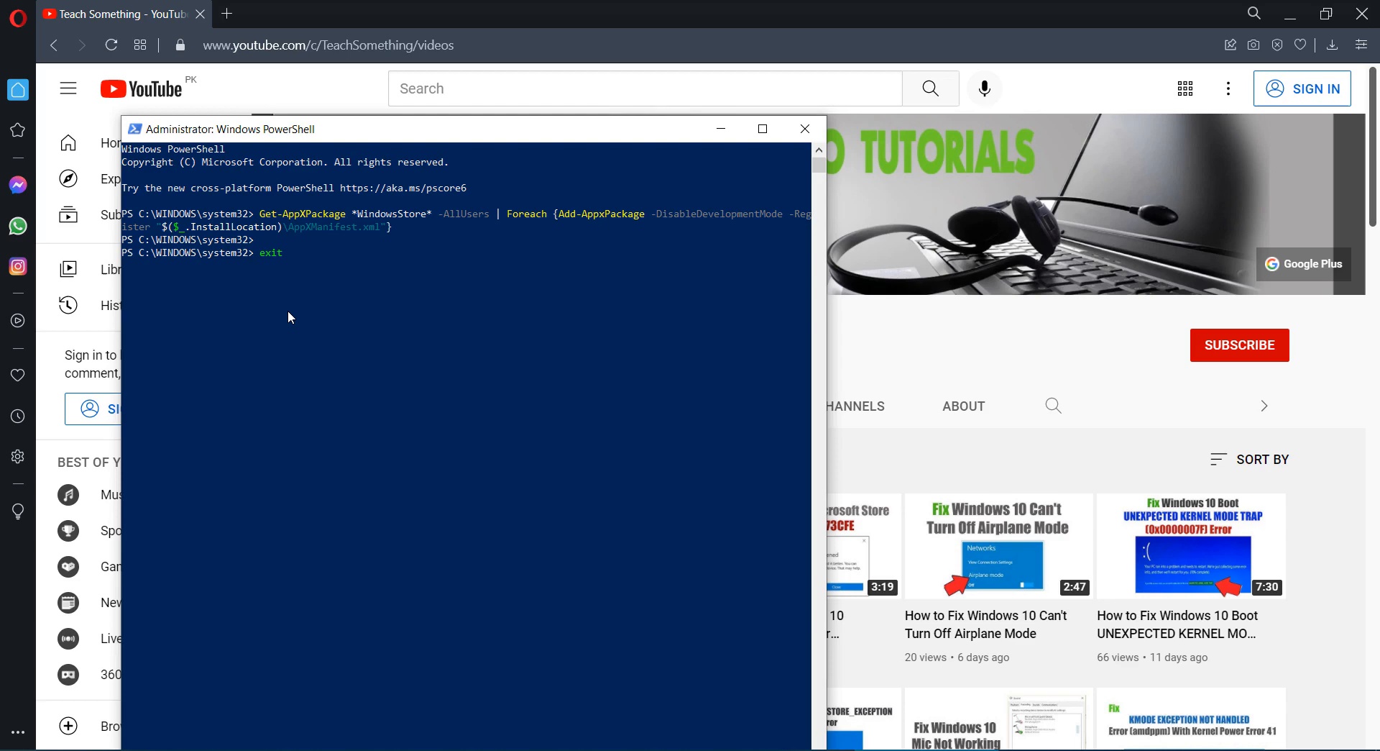
{"action": "left_click", "coordinate": [802, 128]}
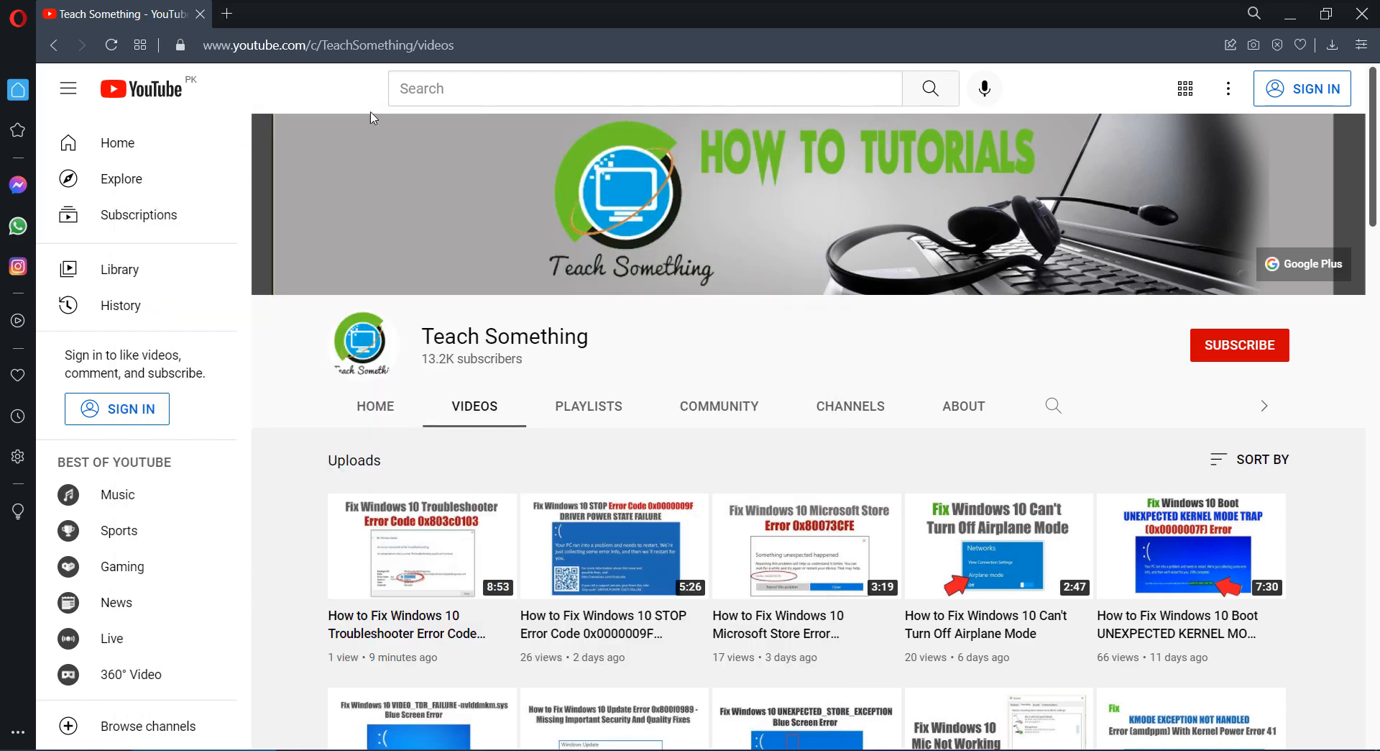
Return to the browser and add a new tab on the Google home page
{"action": "left_click", "coordinate": [22, 728]}
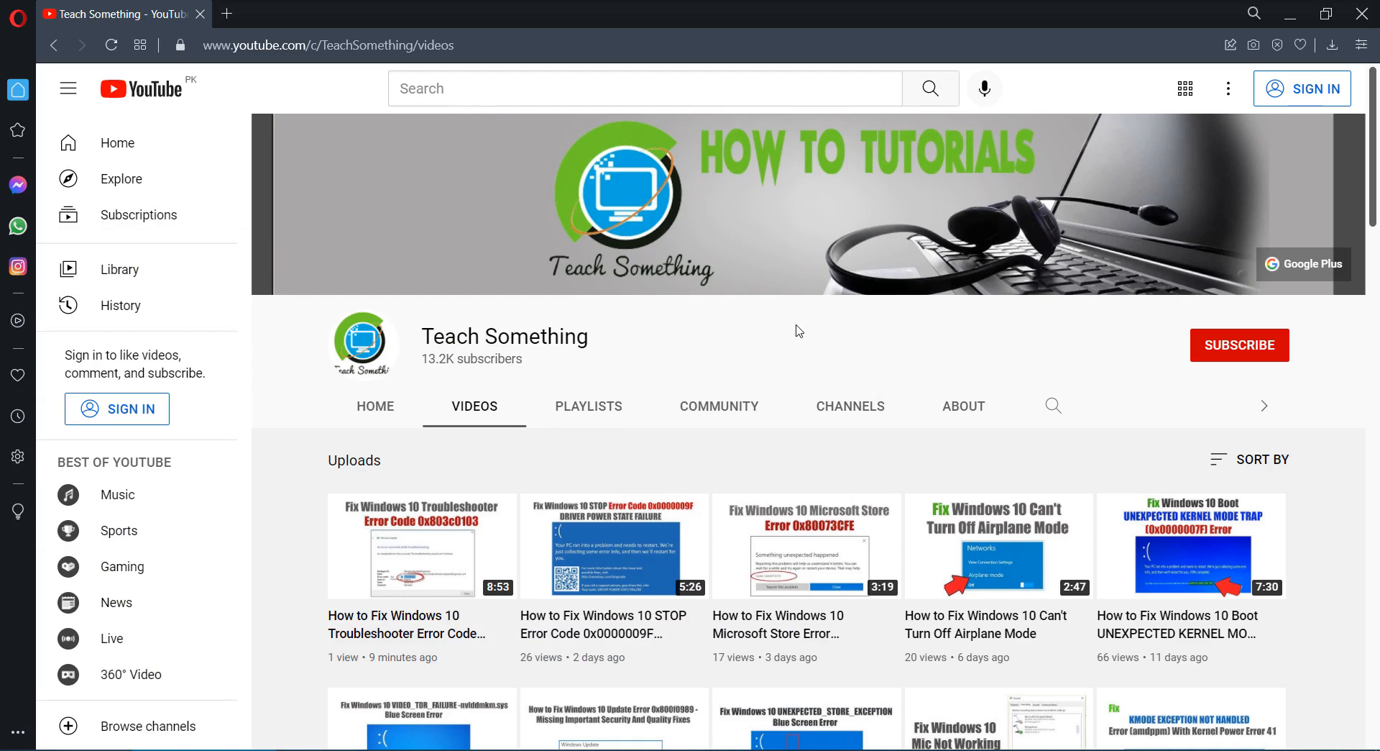
{"action": "left_click", "coordinate": [226, 15]}
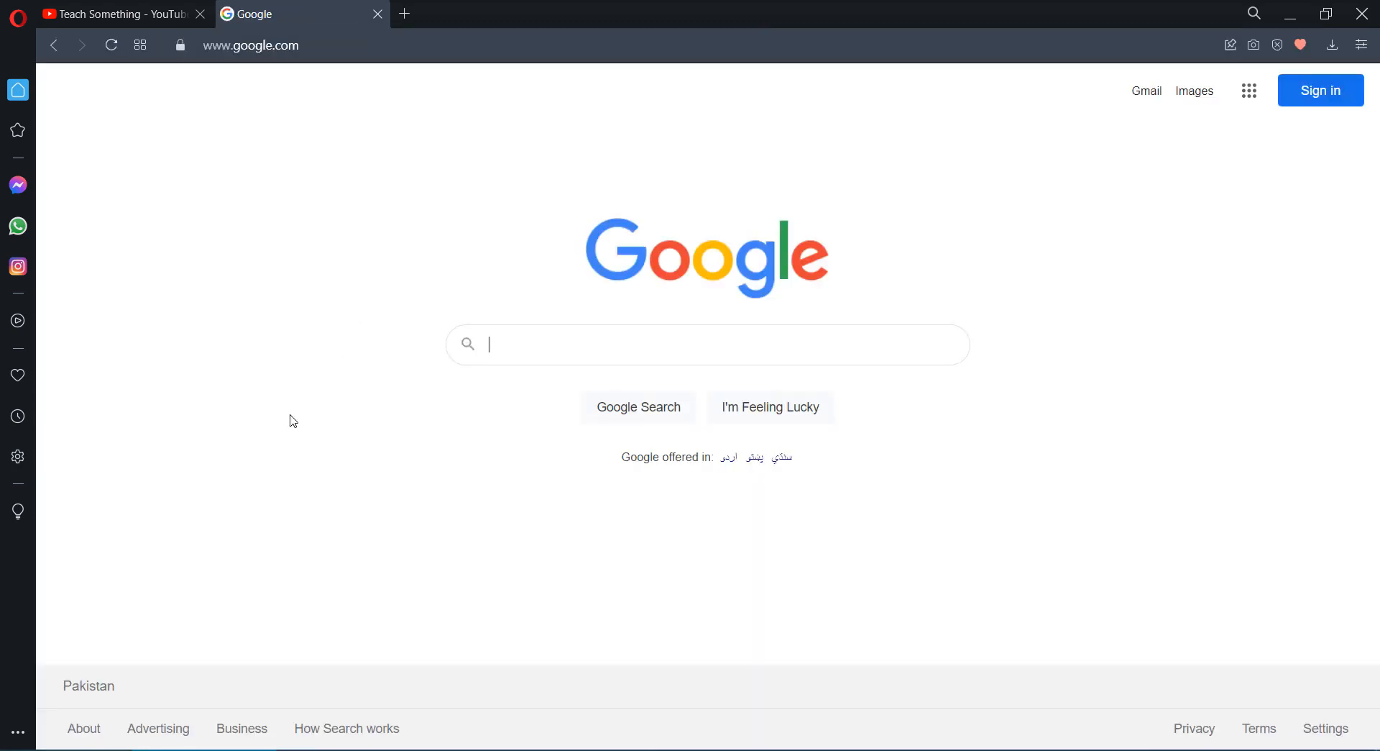
Search Google for 'windows 10 download' and go to Microsoft's Download Windows 10 page
{"action": "type", "text": "windows 10 download"}
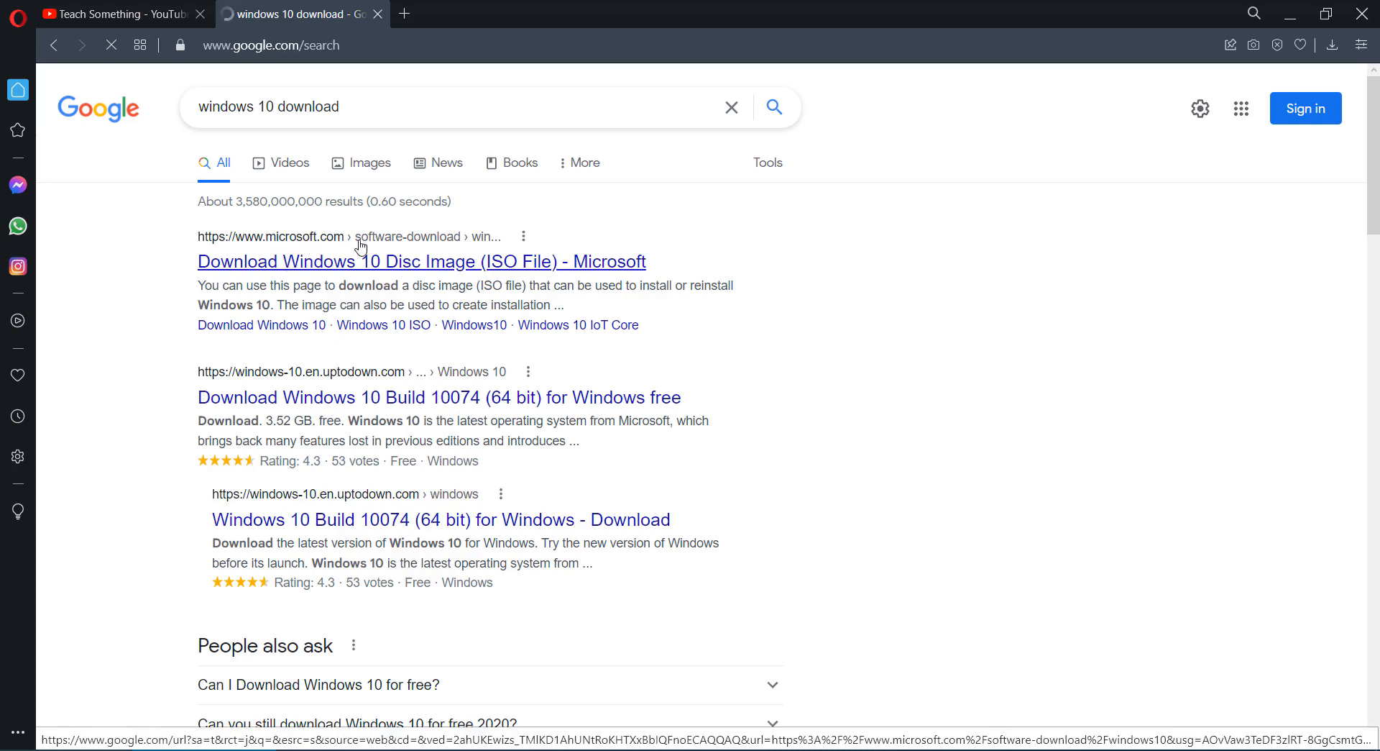
{"action": "left_click", "coordinate": [422, 262]}
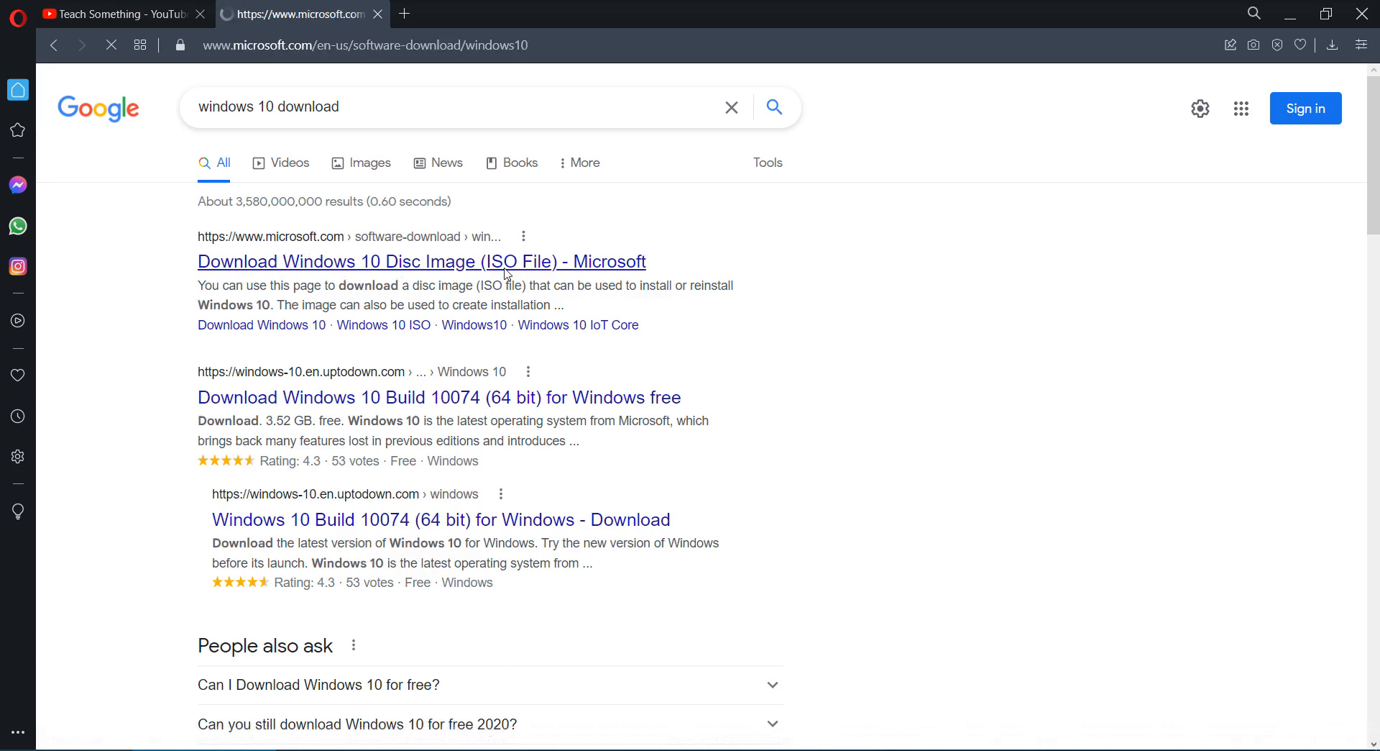
{"action": "left_click", "coordinate": [422, 262]}
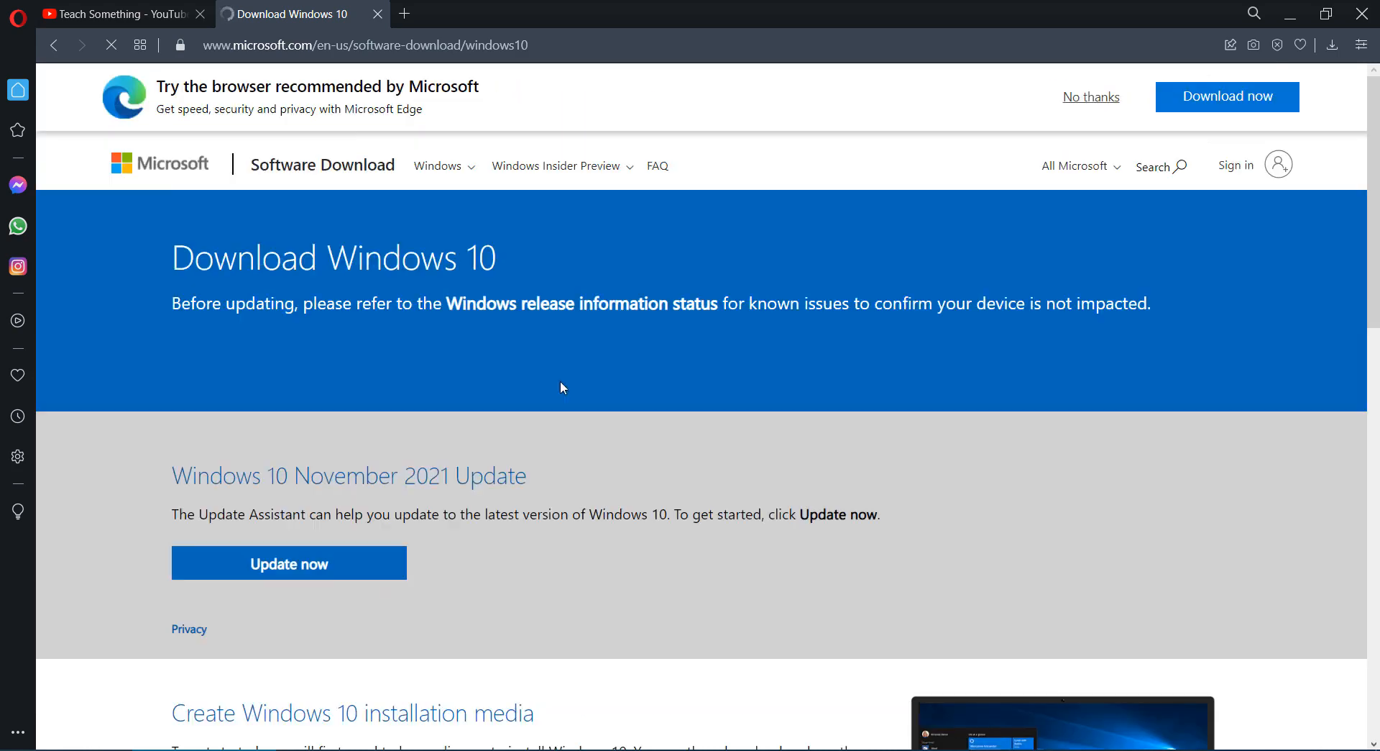
Download MediaCreationTool21H2.exe to Downloads and launch it
{"action": "scroll", "scroll_direction": "down", "scroll_amount": 3}
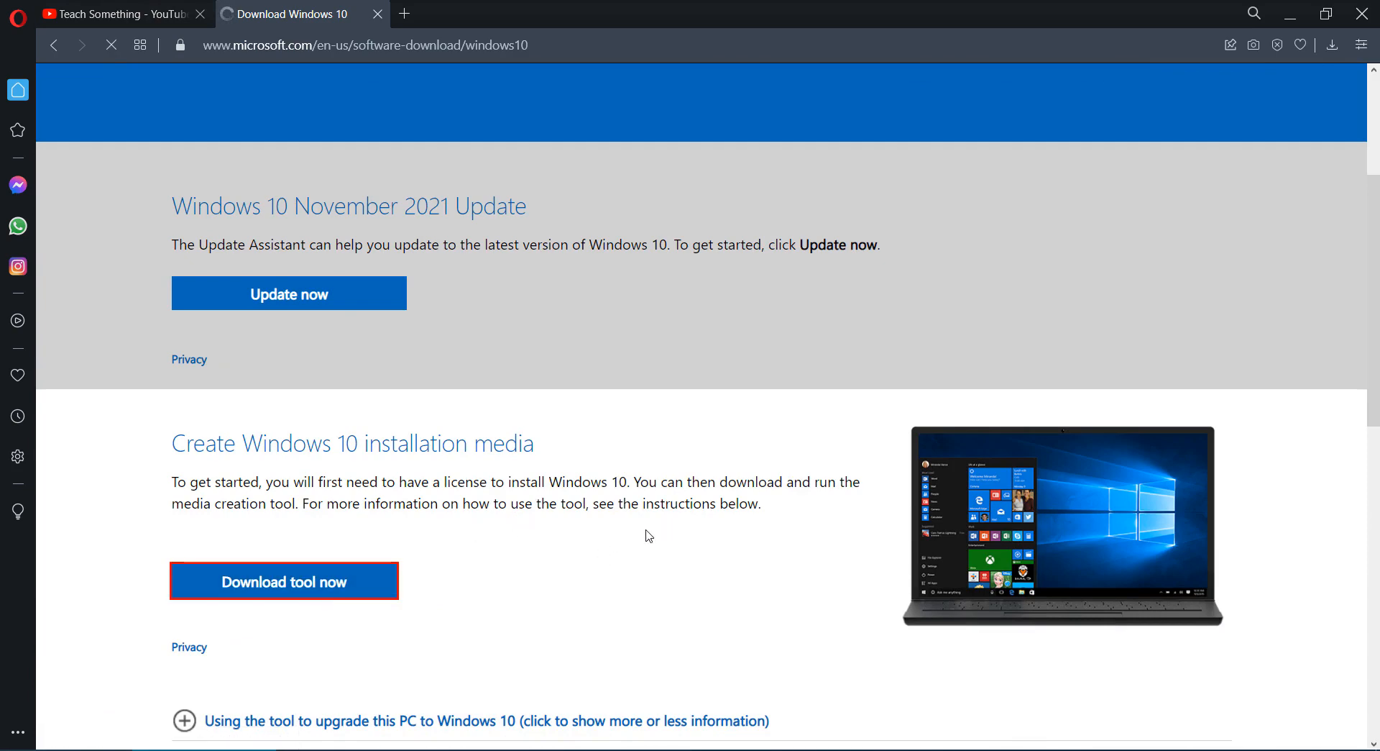
{"action": "left_click", "coordinate": [284, 580]}
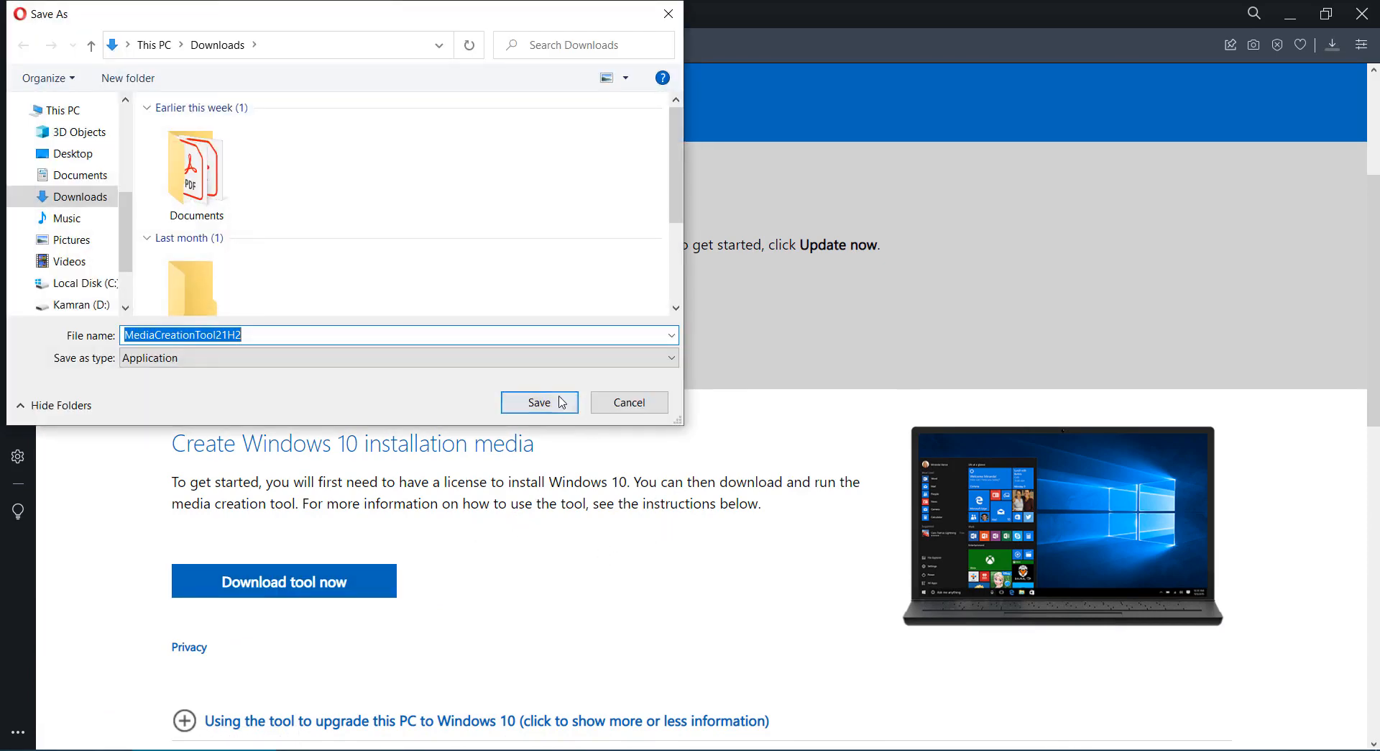
{"action": "left_click", "coordinate": [538, 403]}
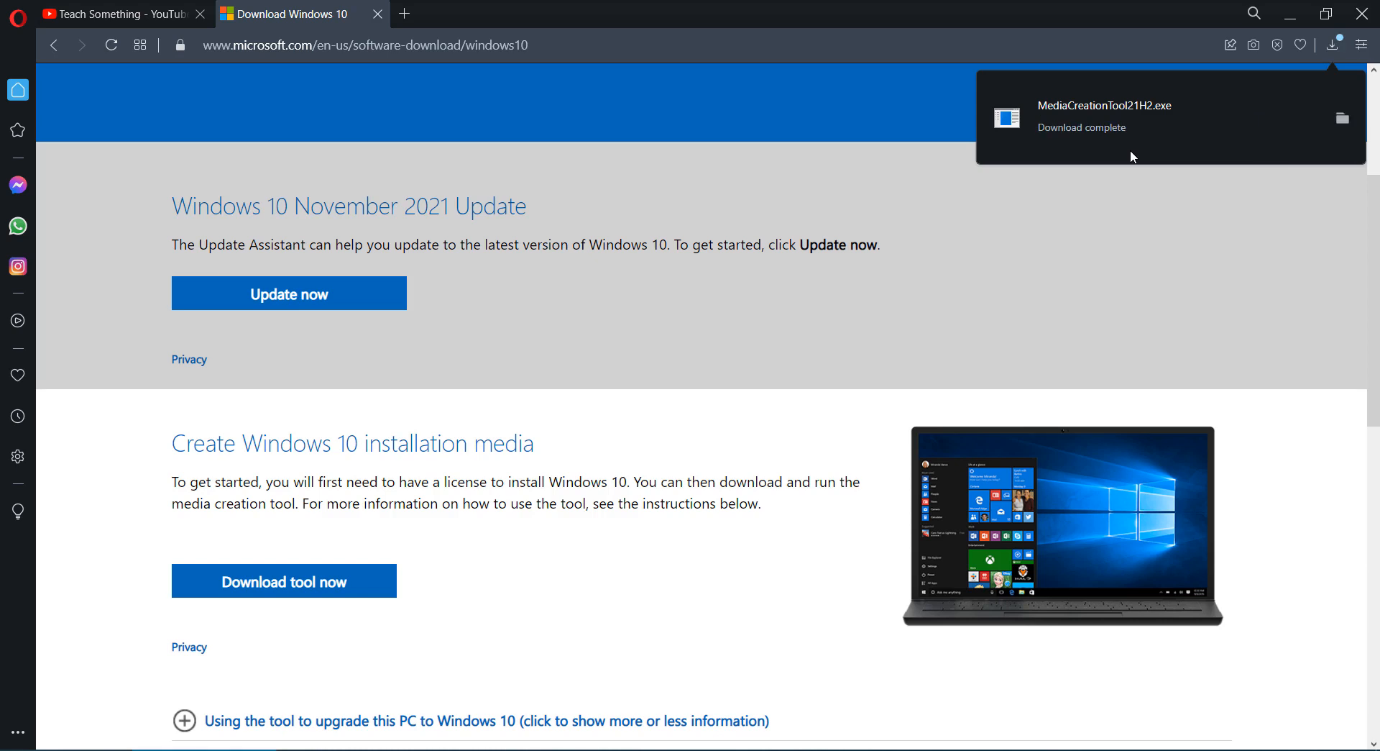
{"action": "left_click", "coordinate": [762, 449]}
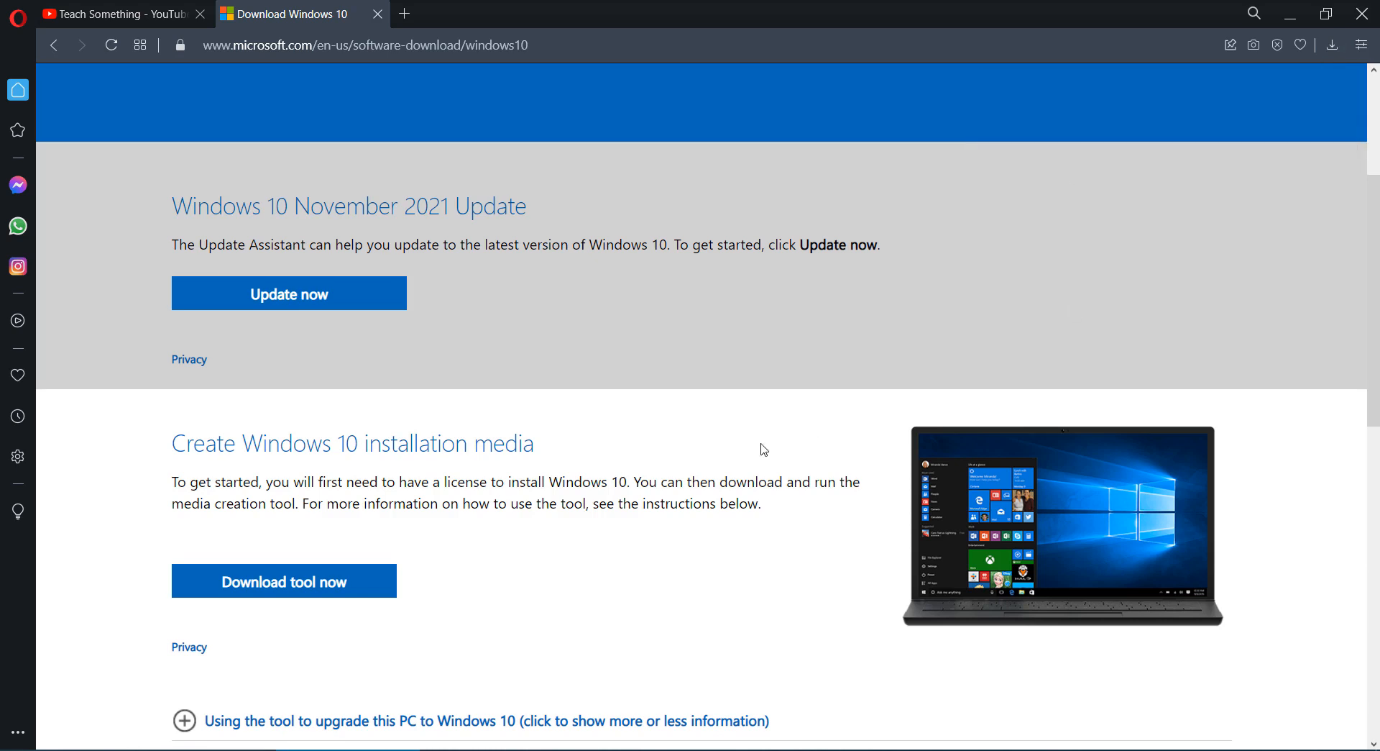
Accept Windows 10 Setup's license terms with Upgrade this PC now selected, then return to YouTube
{"action": "left_click", "coordinate": [283, 580]}
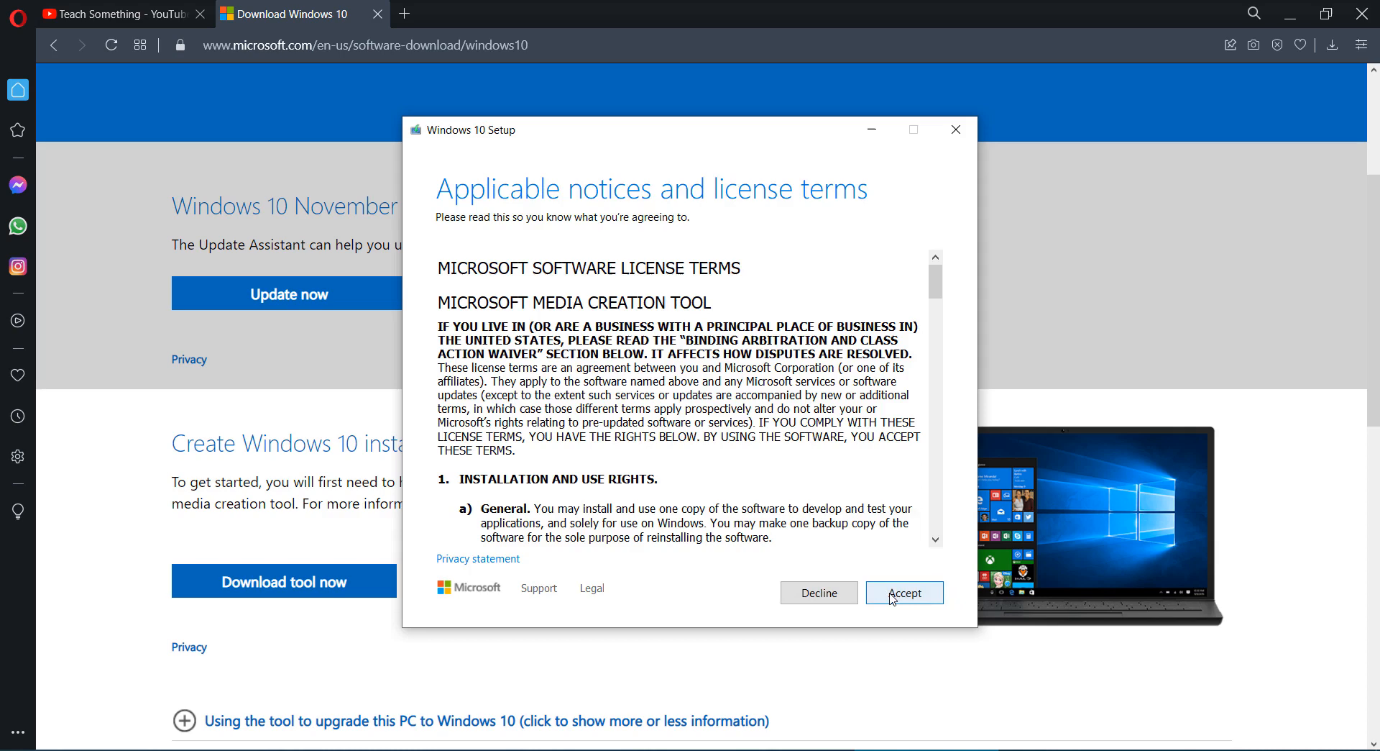
{"action": "left_click", "coordinate": [903, 591]}
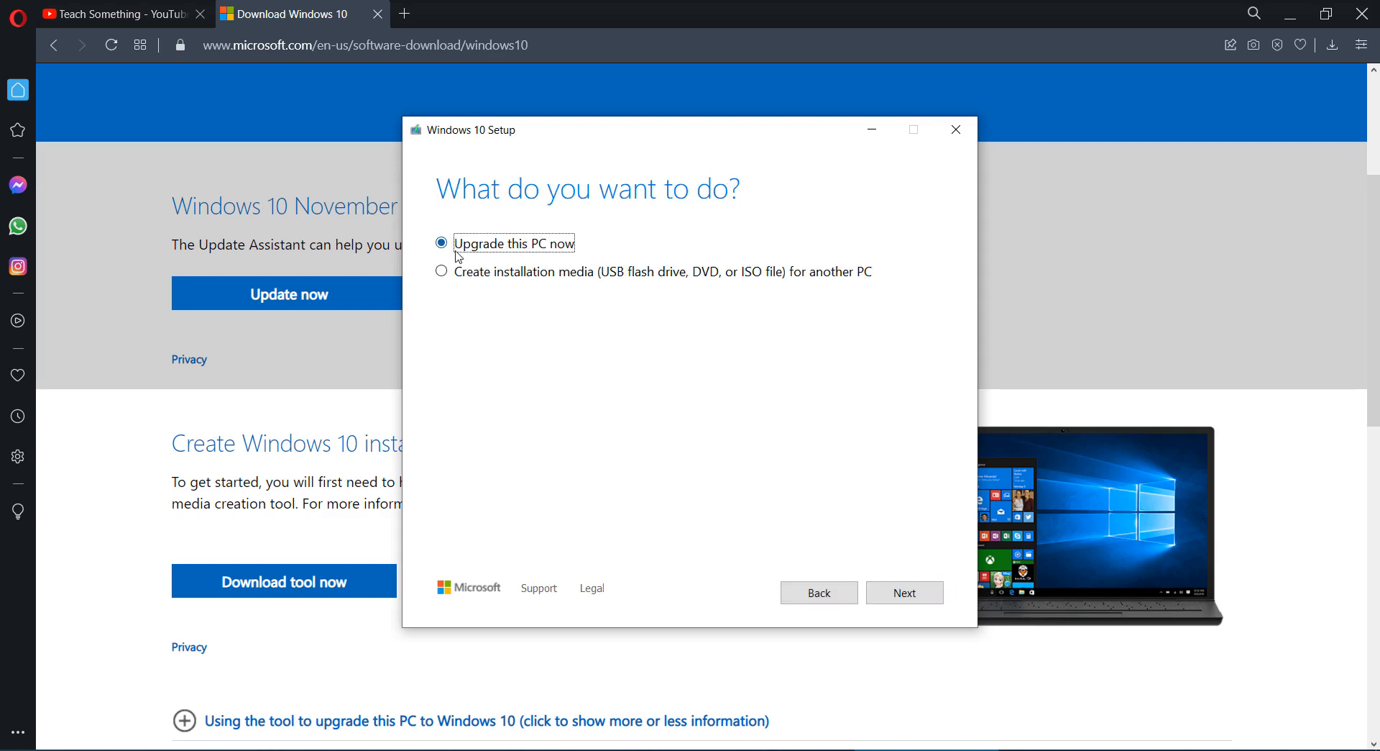
{"action": "mouse_move", "coordinate": [905, 593]}
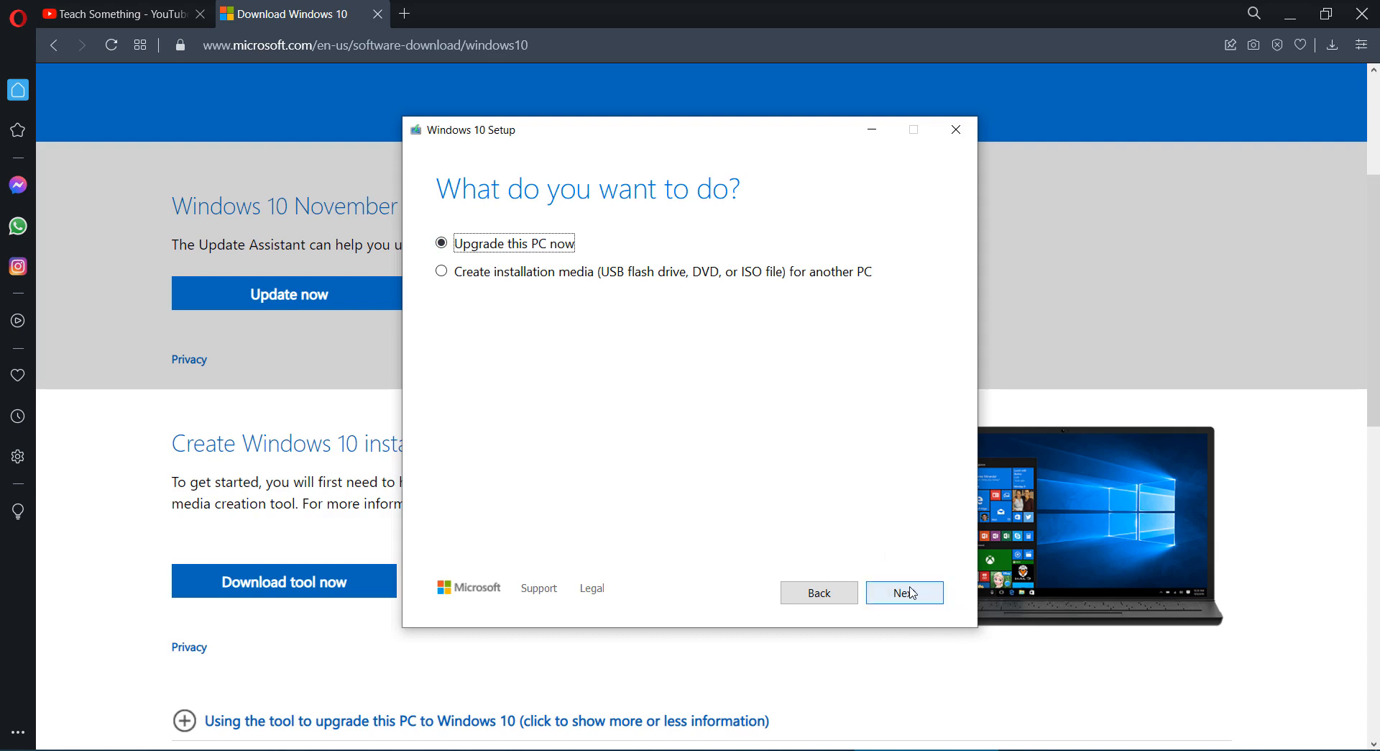
{"action": "mouse_move", "coordinate": [871, 530]}
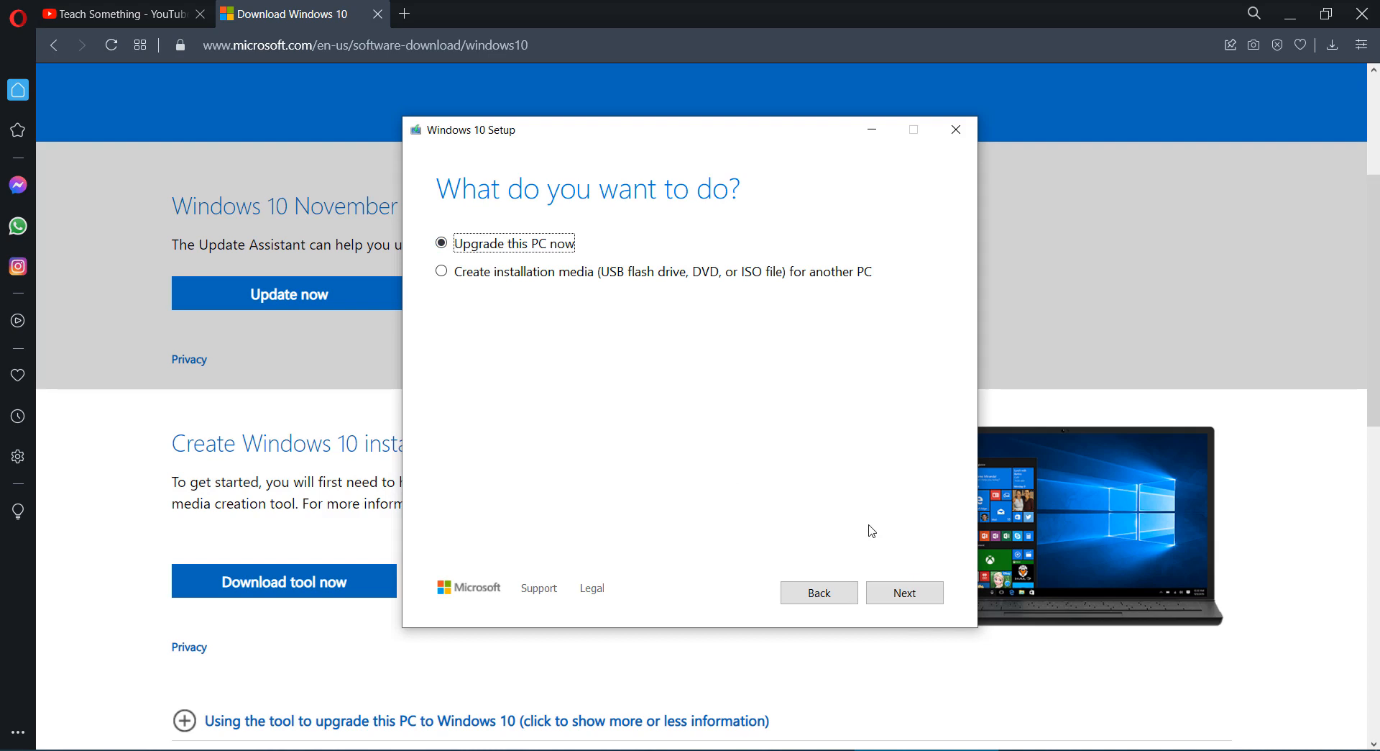
{"action": "mouse_move", "coordinate": [598, 441]}
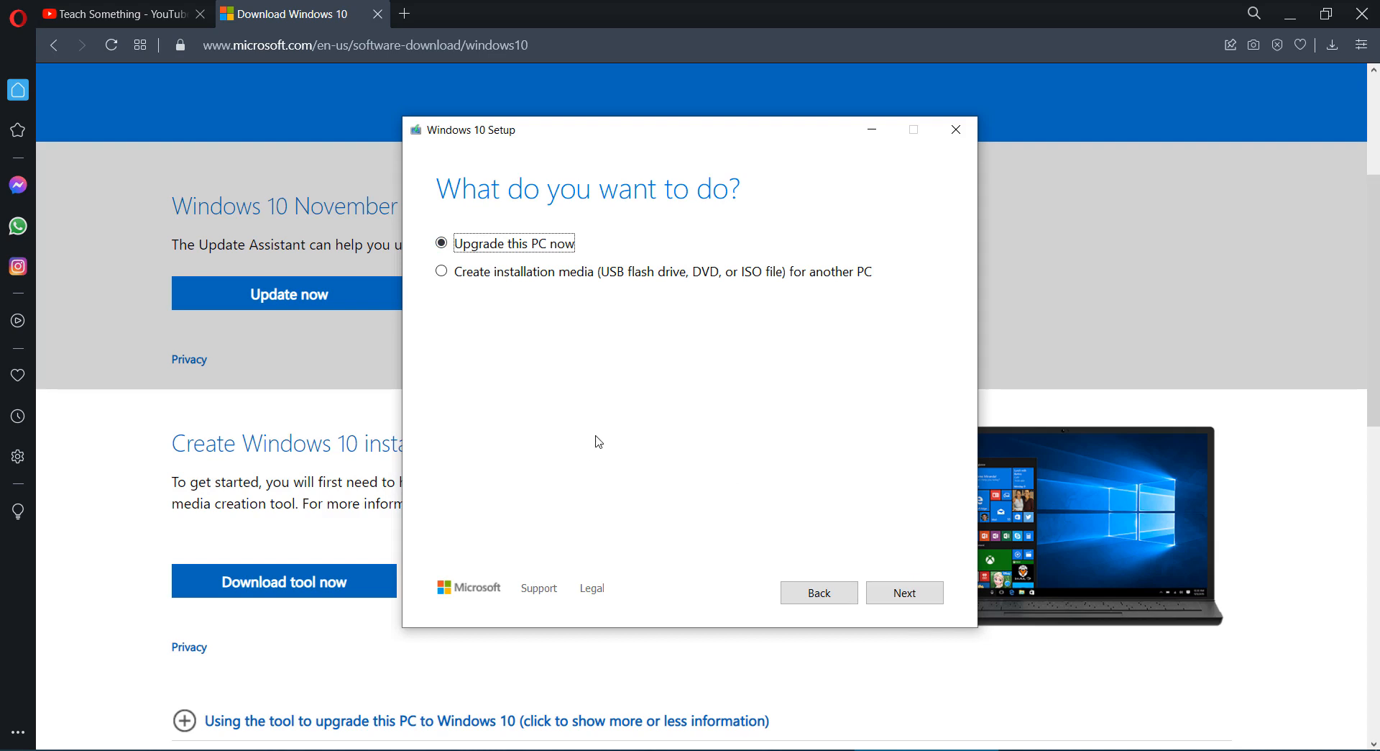
{"action": "mouse_move", "coordinate": [554, 295]}
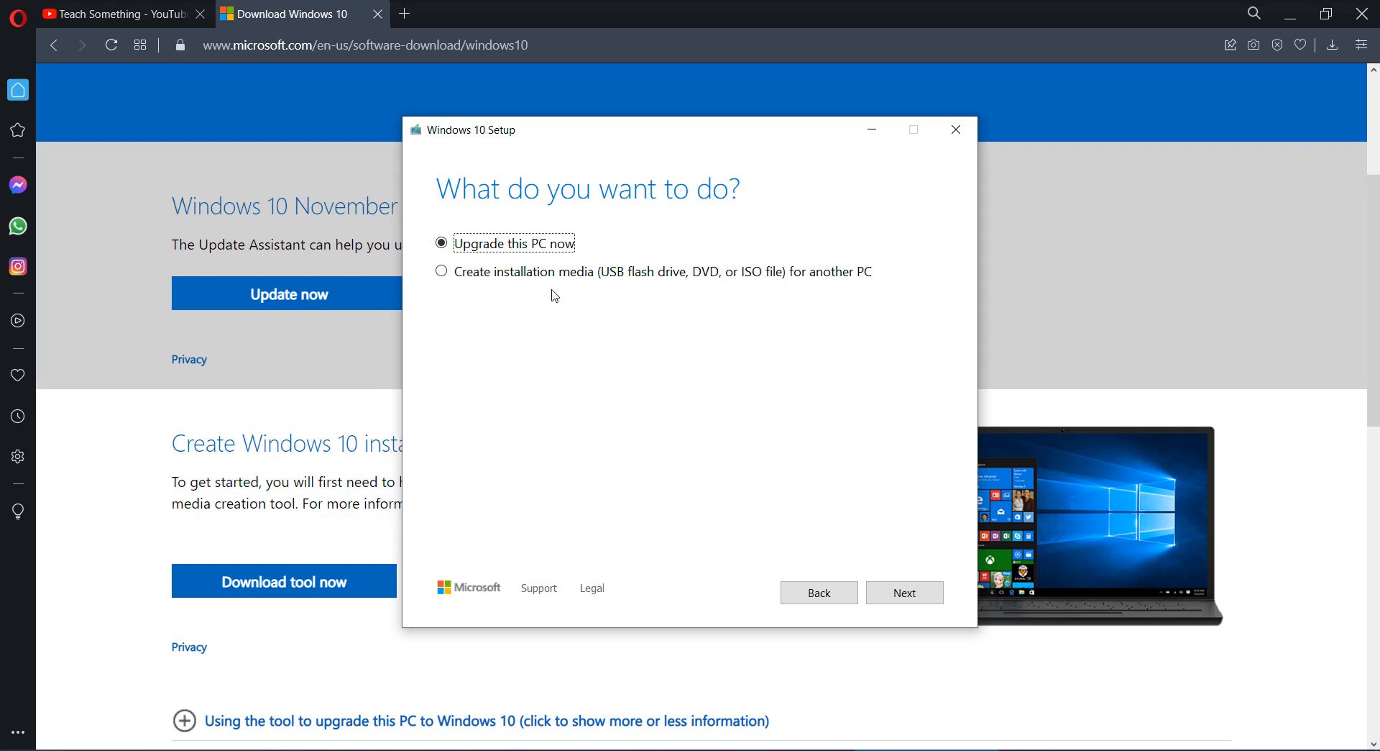
{"action": "left_click", "coordinate": [115, 14]}
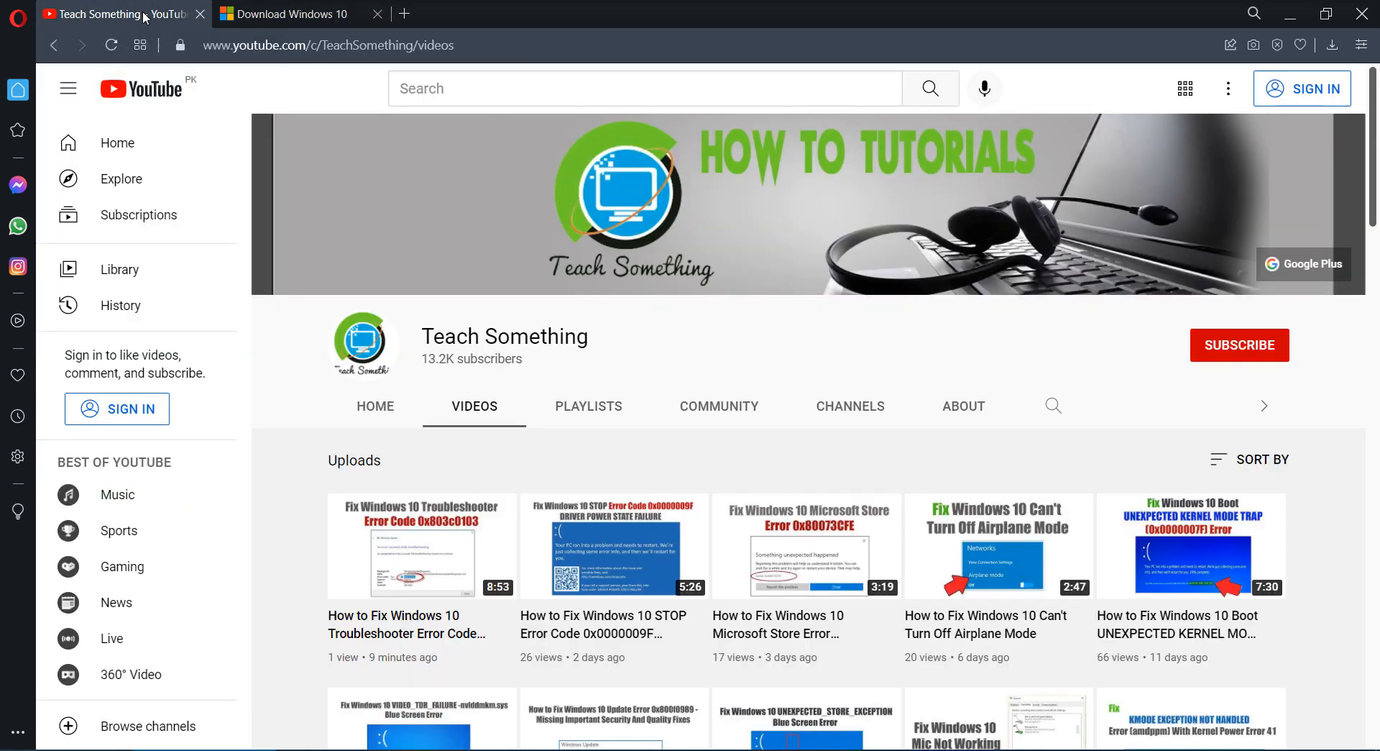
{"action": "mouse_move", "coordinate": [781, 354]}
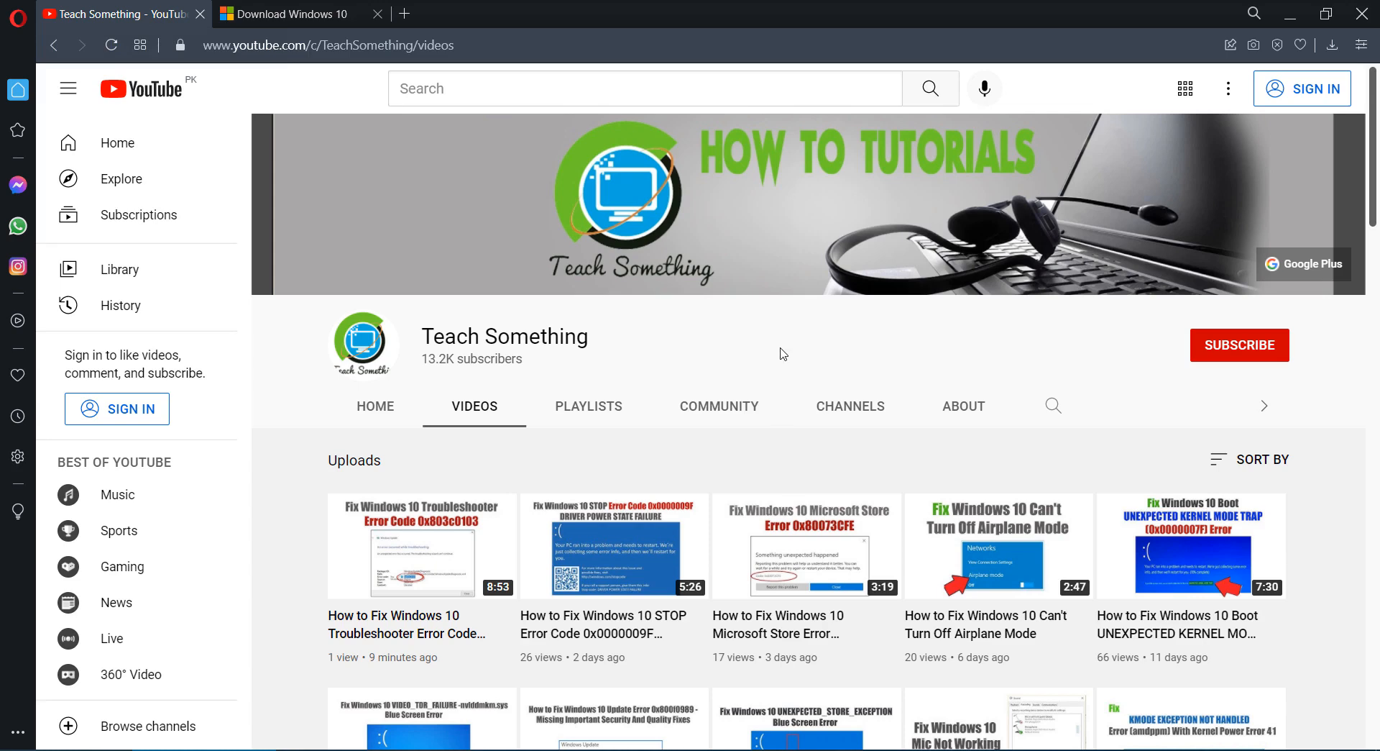
{"action": "mouse_move", "coordinate": [1240, 344]}
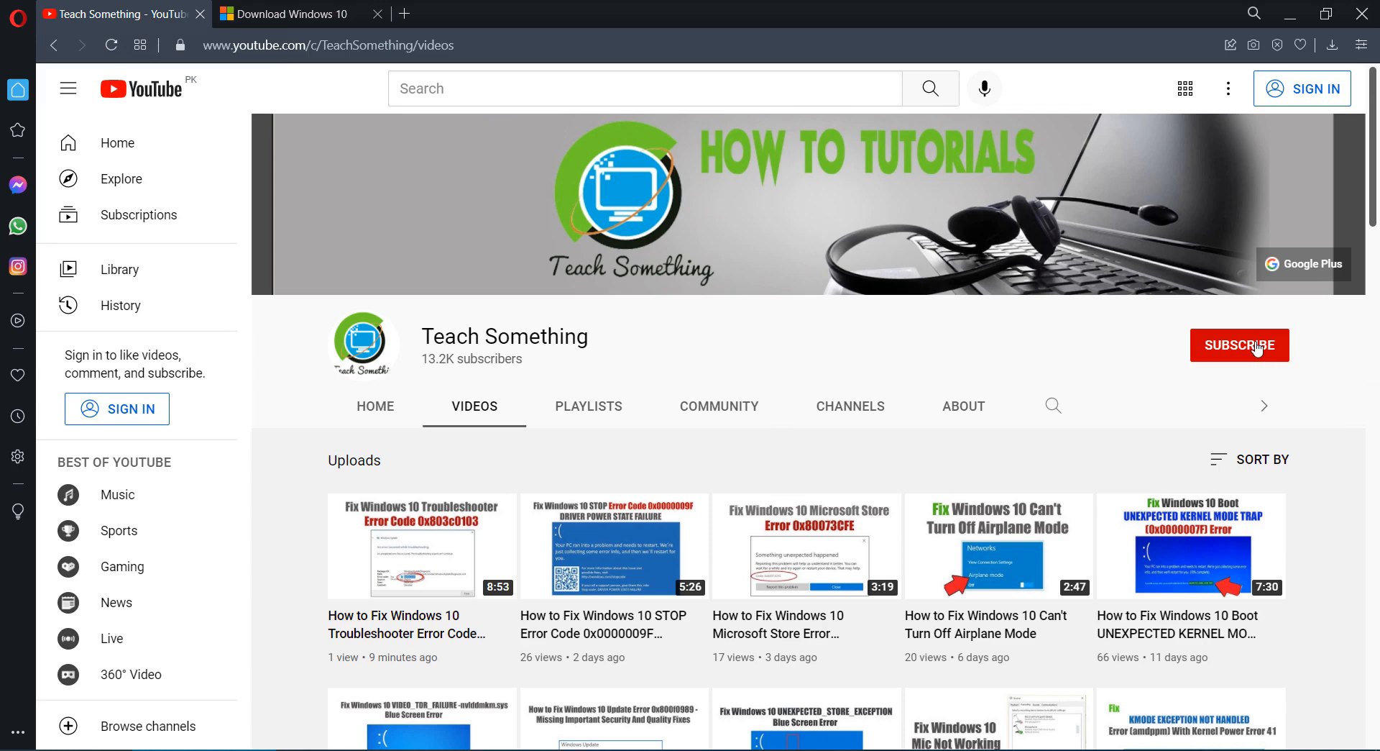